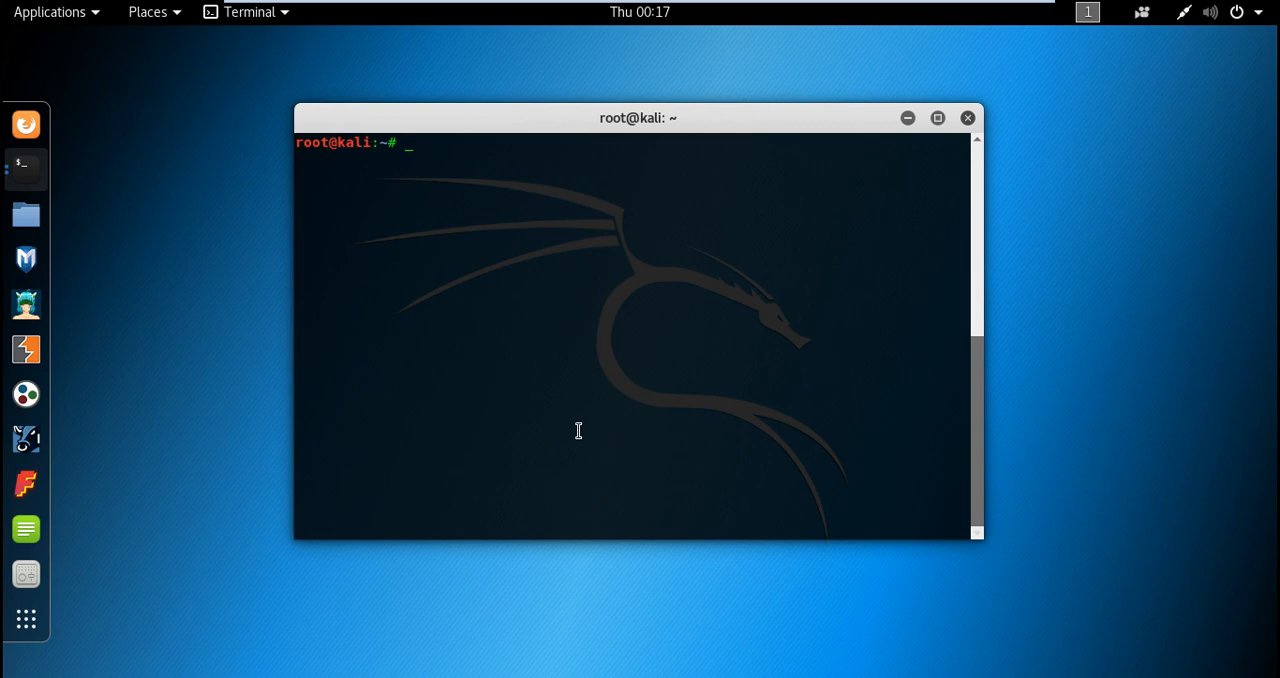
mouse_move(578, 424)
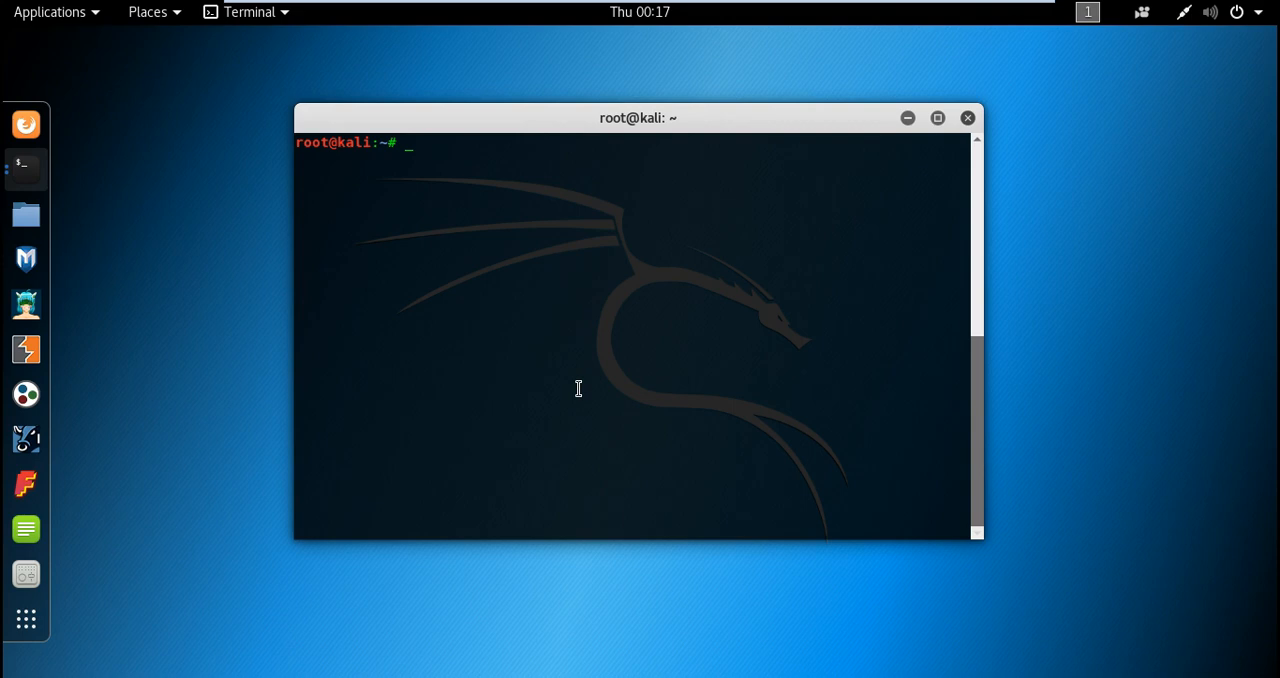
Step: Run theharvester with no arguments to print its help and usage examples
type("theharvester")
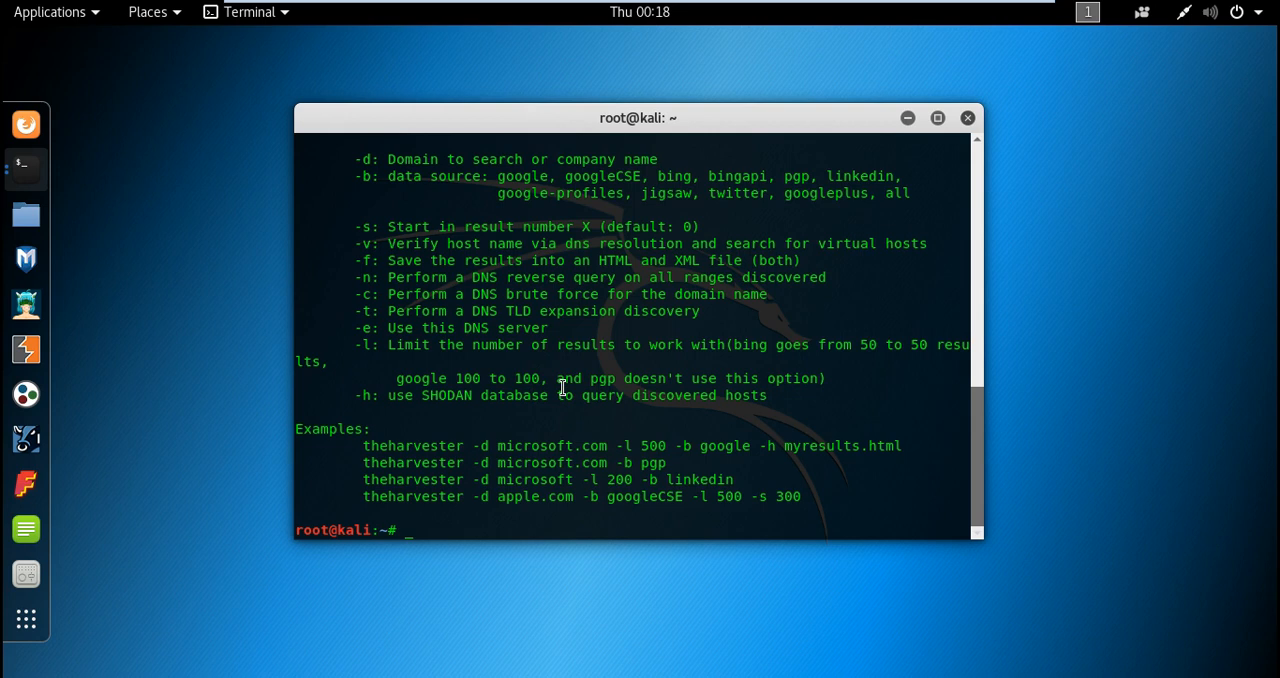
mouse_move(516, 352)
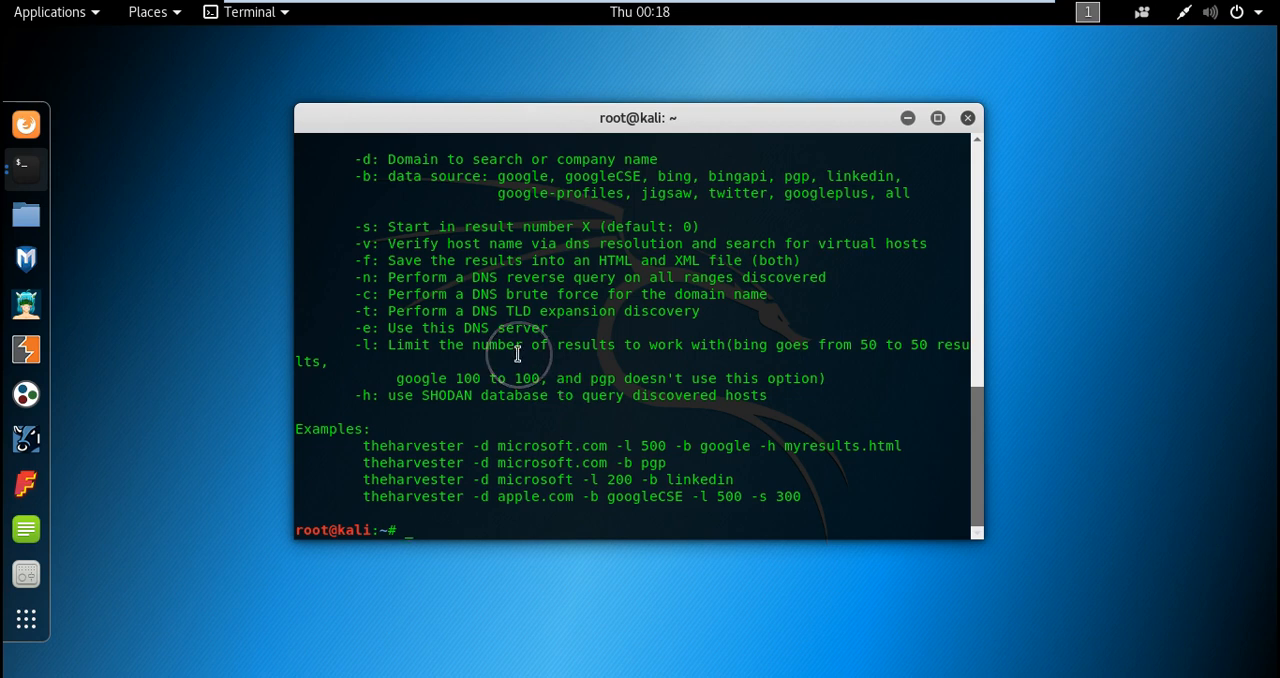
mouse_move(560, 212)
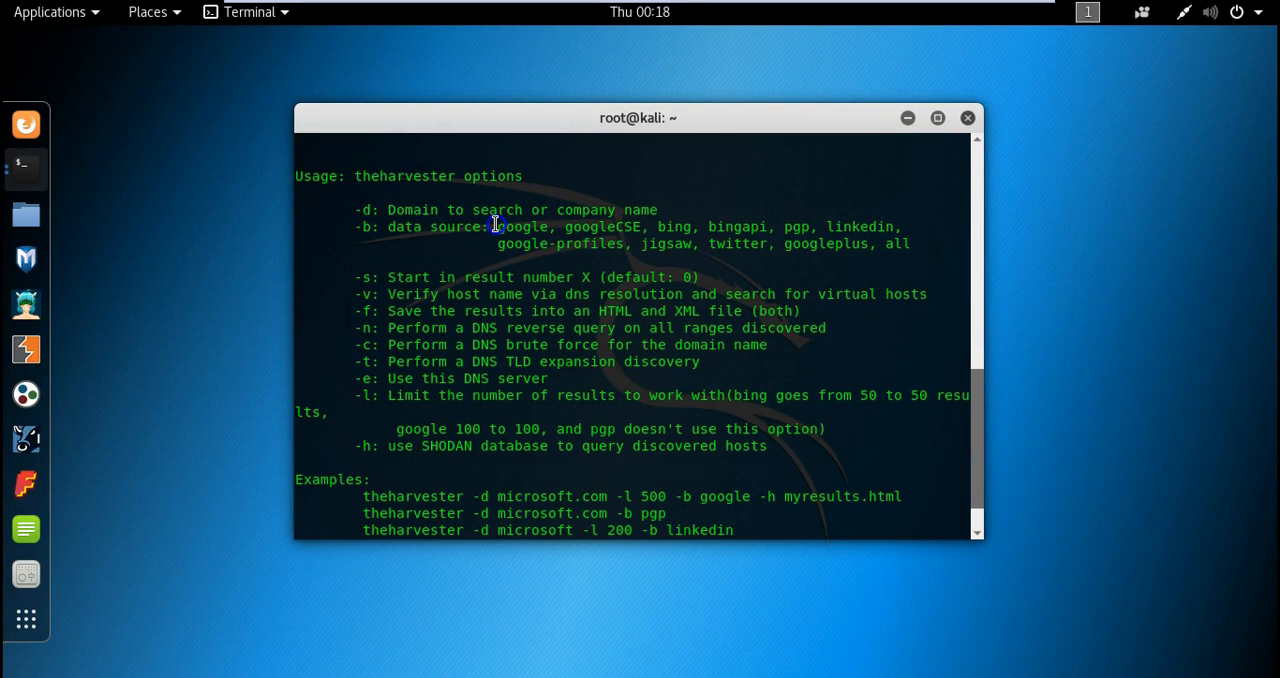
double_click(520, 226)
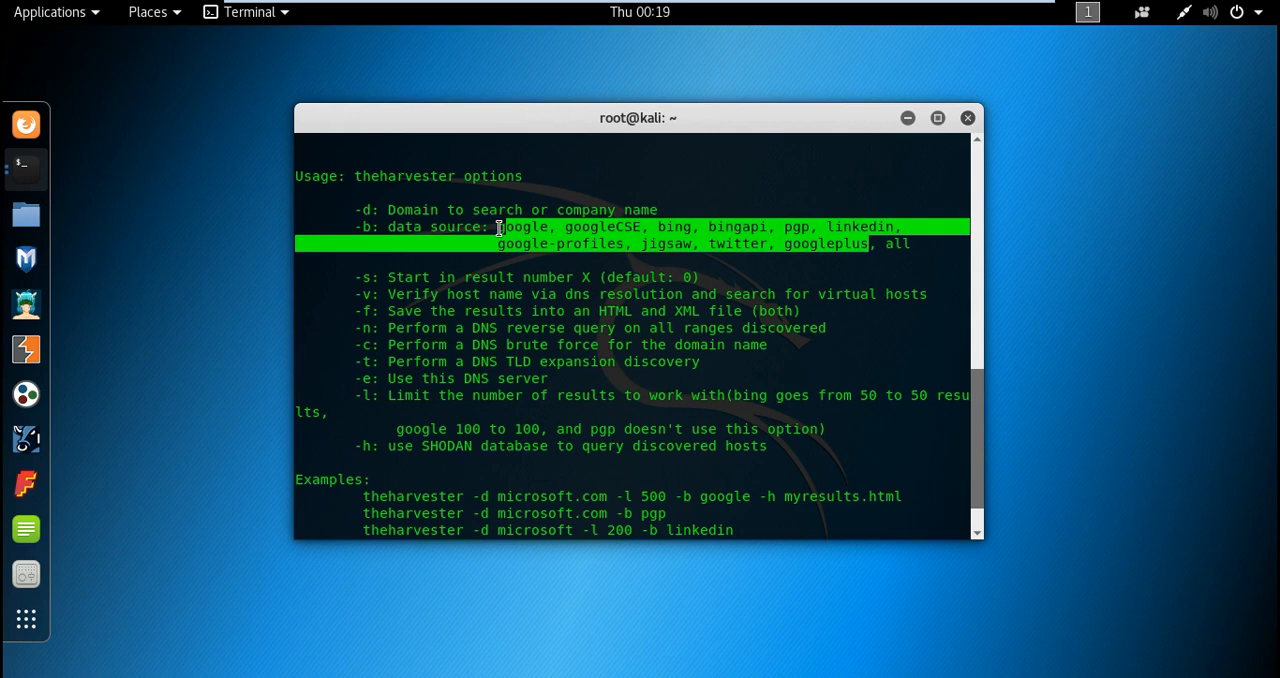
mouse_move(528, 338)
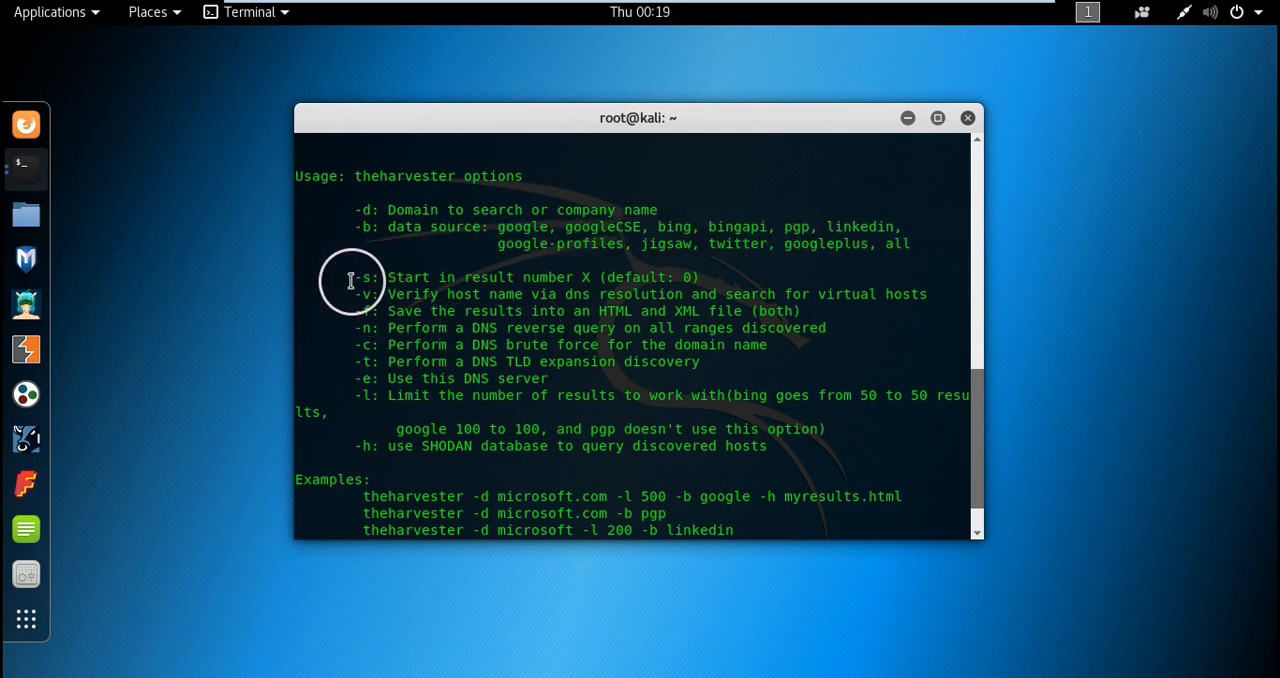
mouse_move(600, 292)
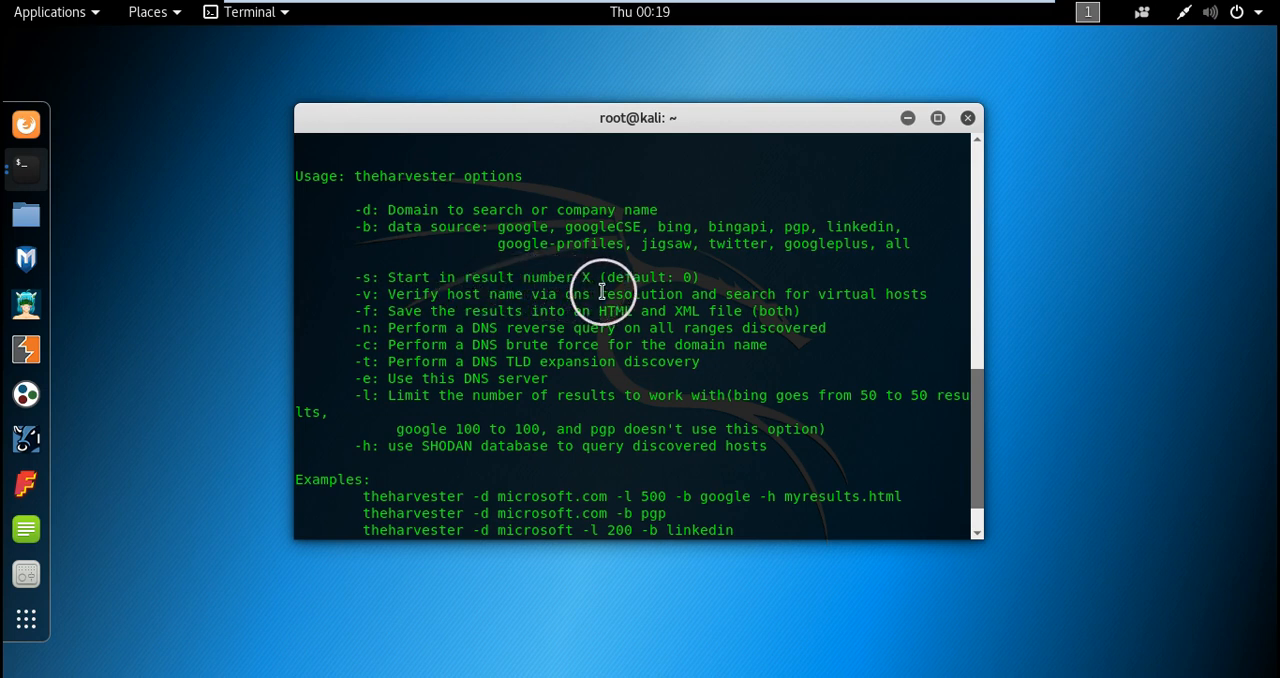
mouse_move(704, 296)
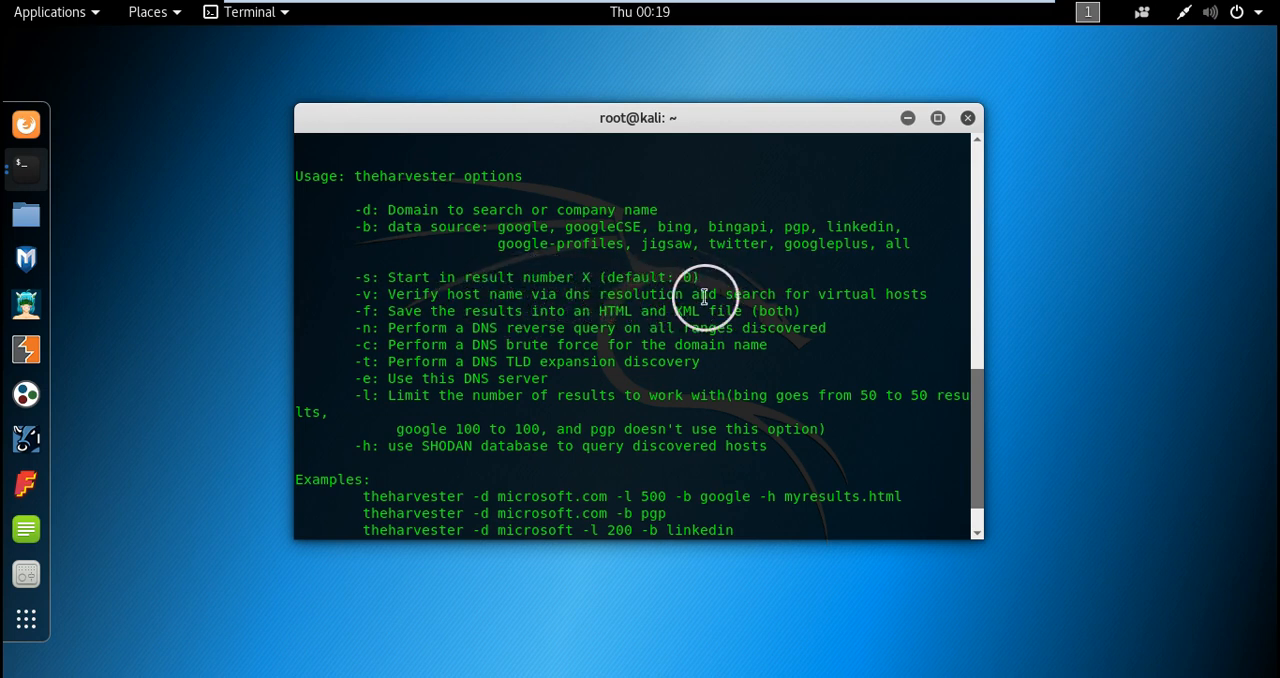
mouse_move(372, 300)
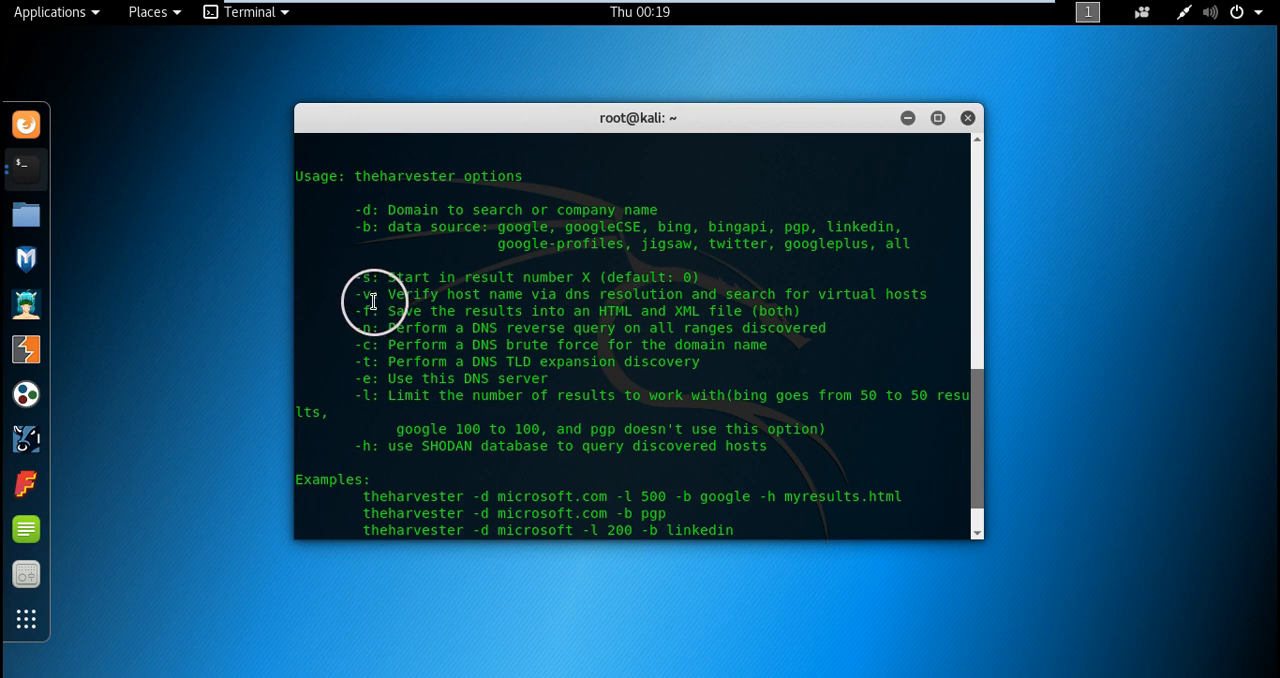
left_click_drag(388, 294, 740, 294)
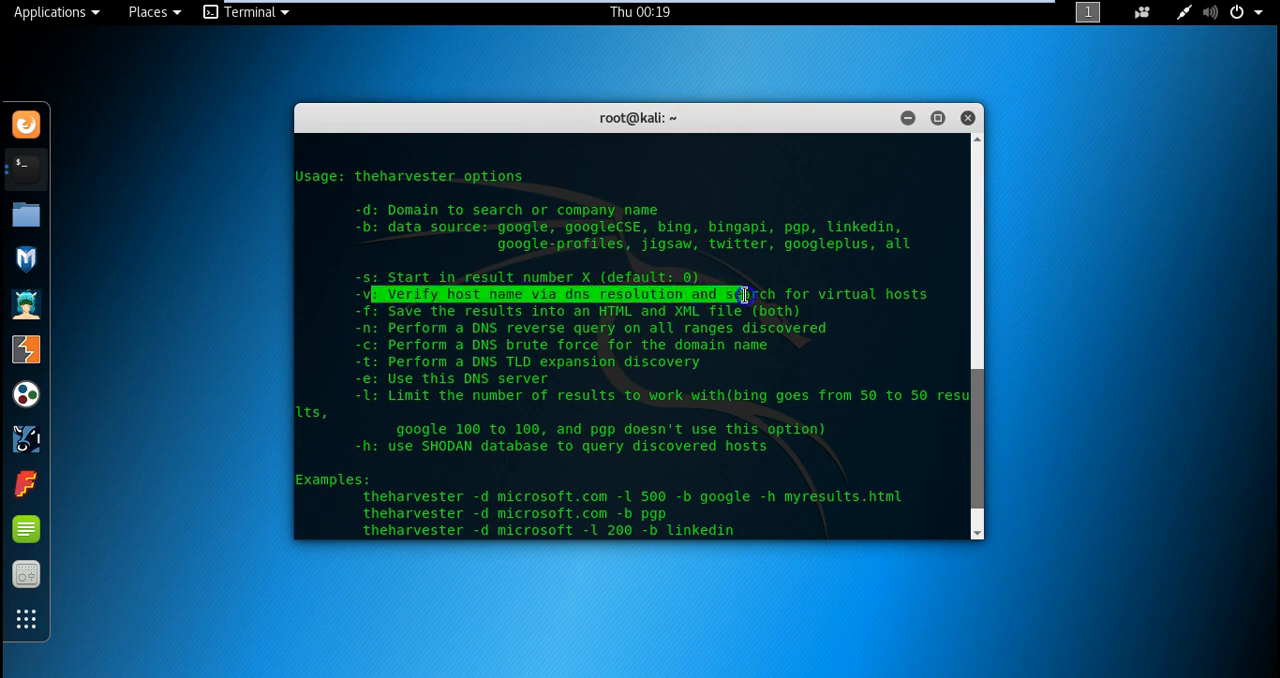
left_click_drag(744, 294, 696, 312)
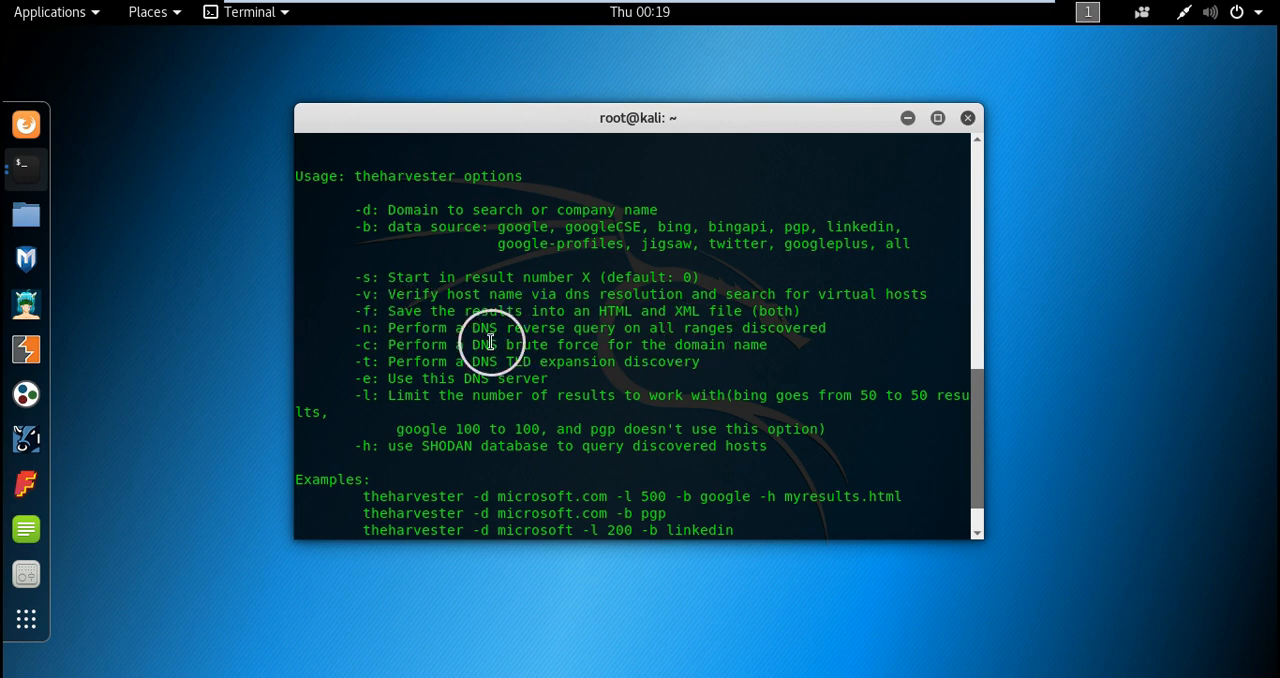
mouse_move(692, 316)
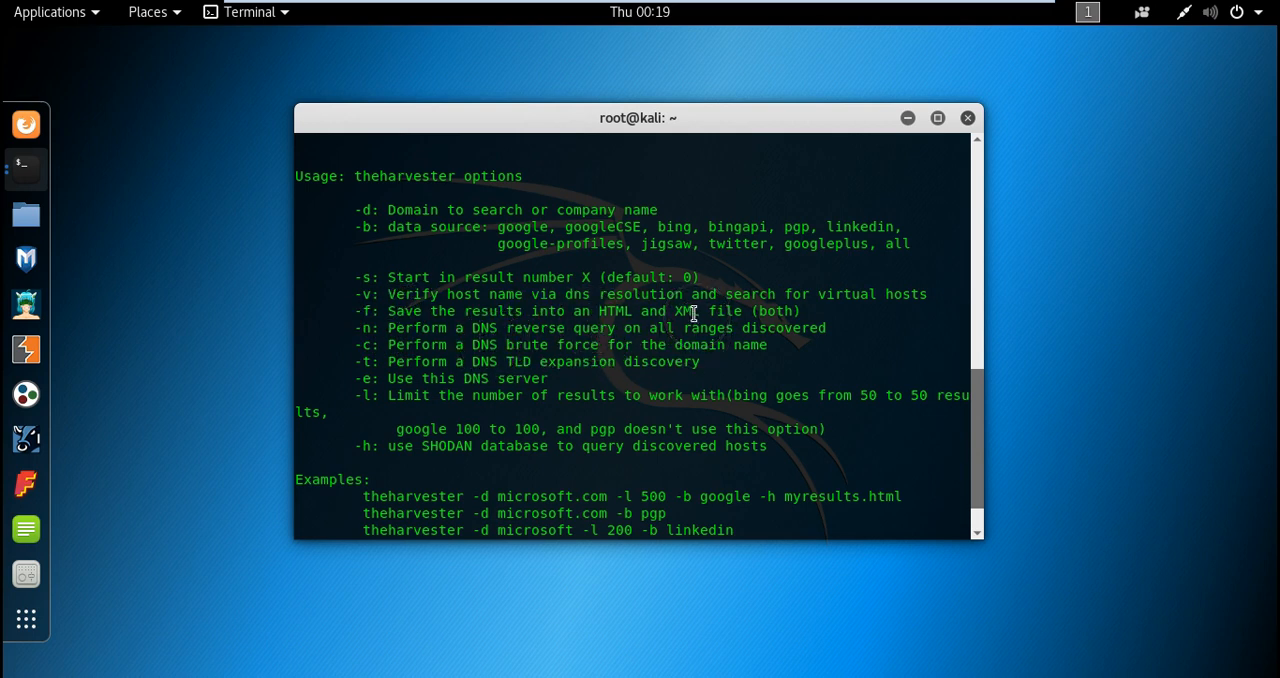
mouse_move(384, 348)
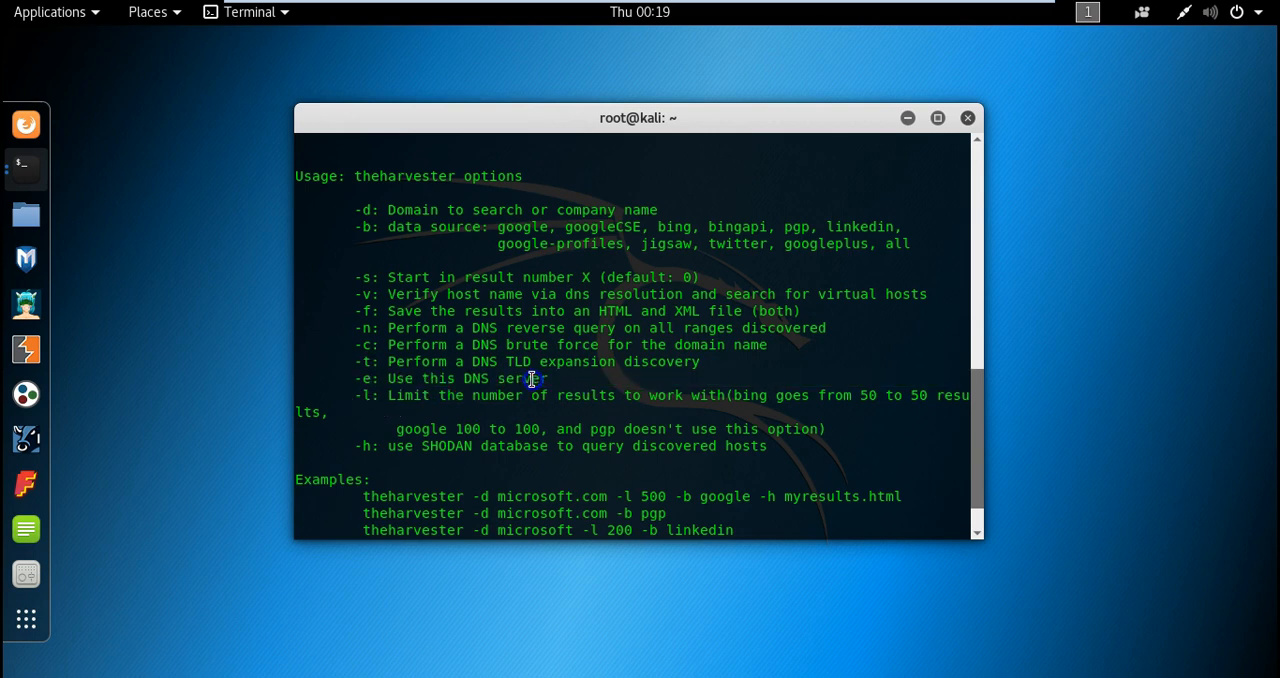
mouse_move(384, 398)
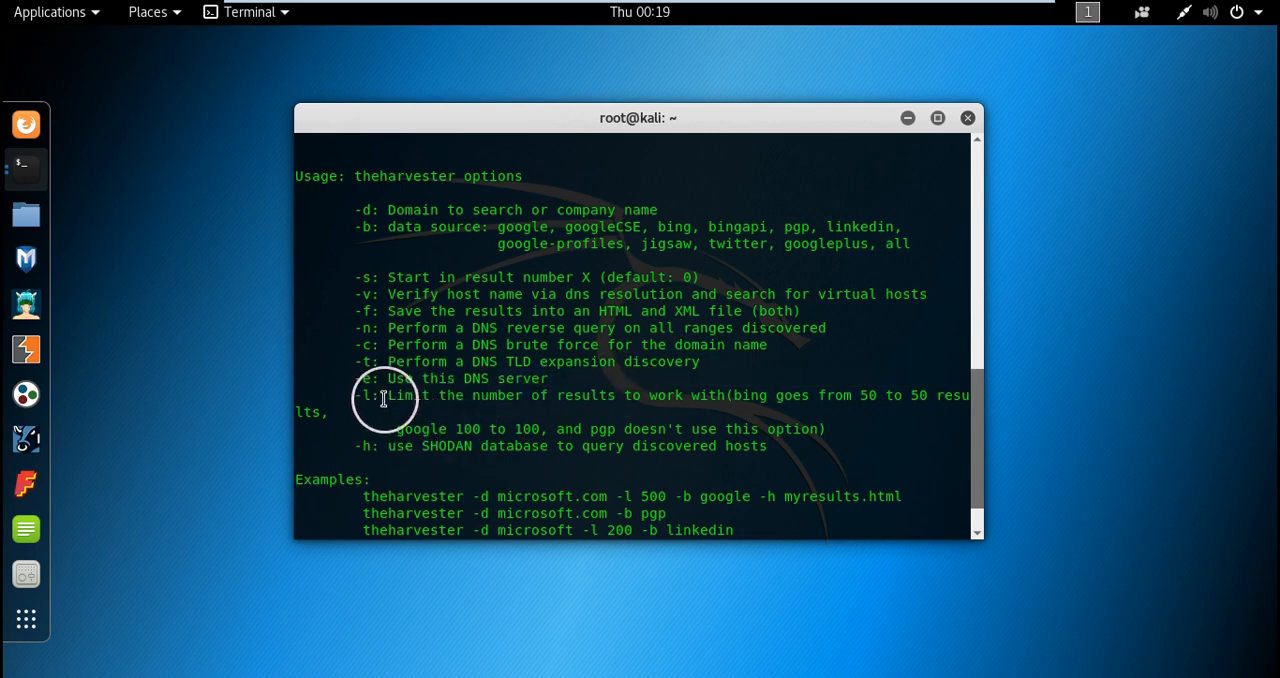
left_click_drag(384, 396, 844, 396)
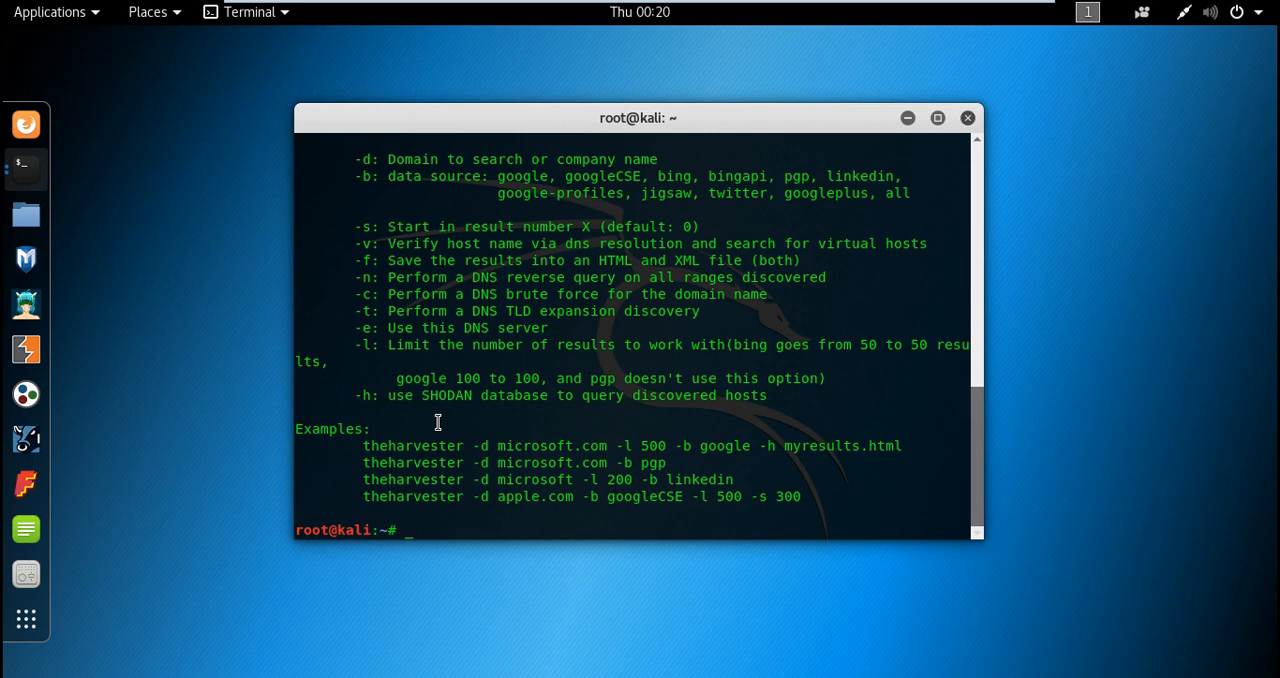
mouse_move(448, 530)
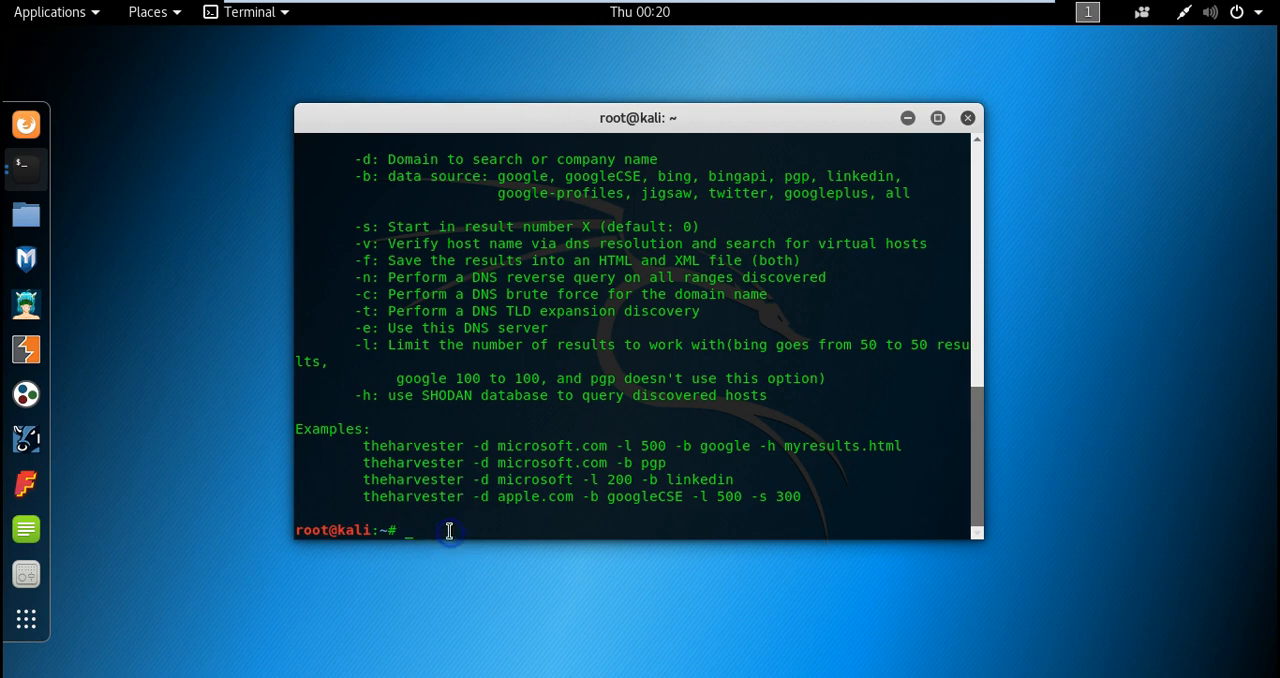
mouse_move(372, 446)
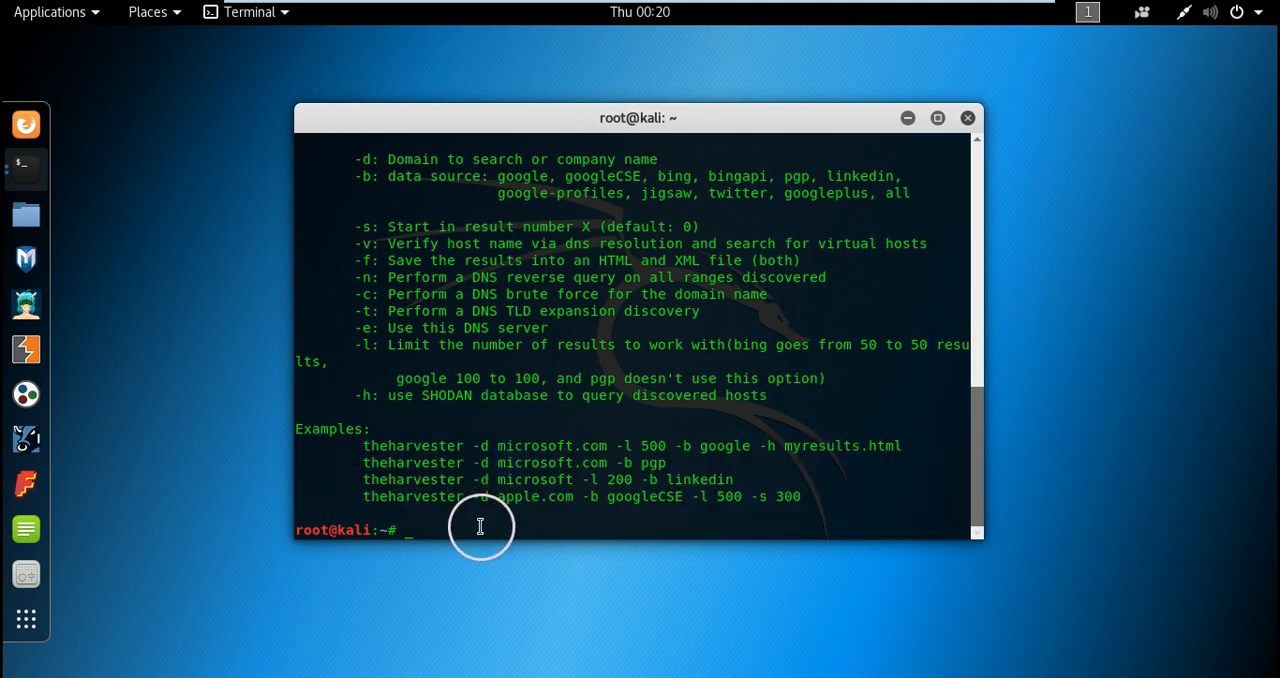
Step: Run theharvester -d hakin9.org -l 50 -b all -h to harvest hakin9.org from all sources
type("theharvester")
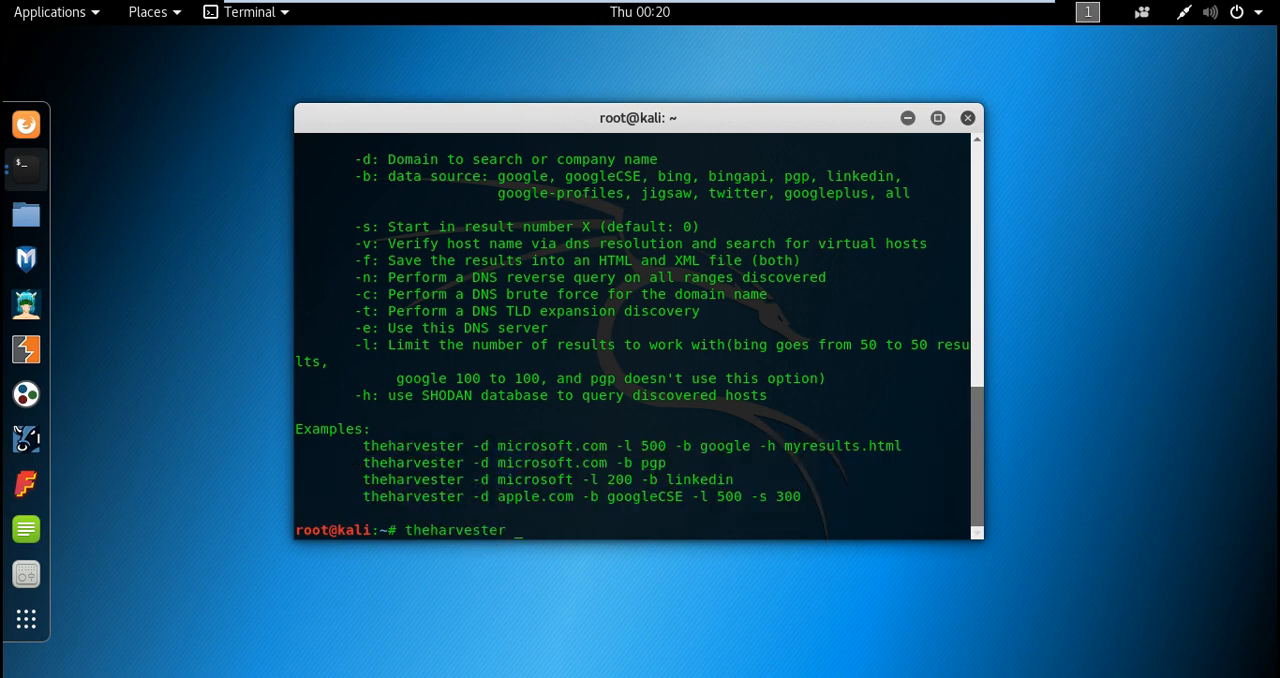
type("-d")
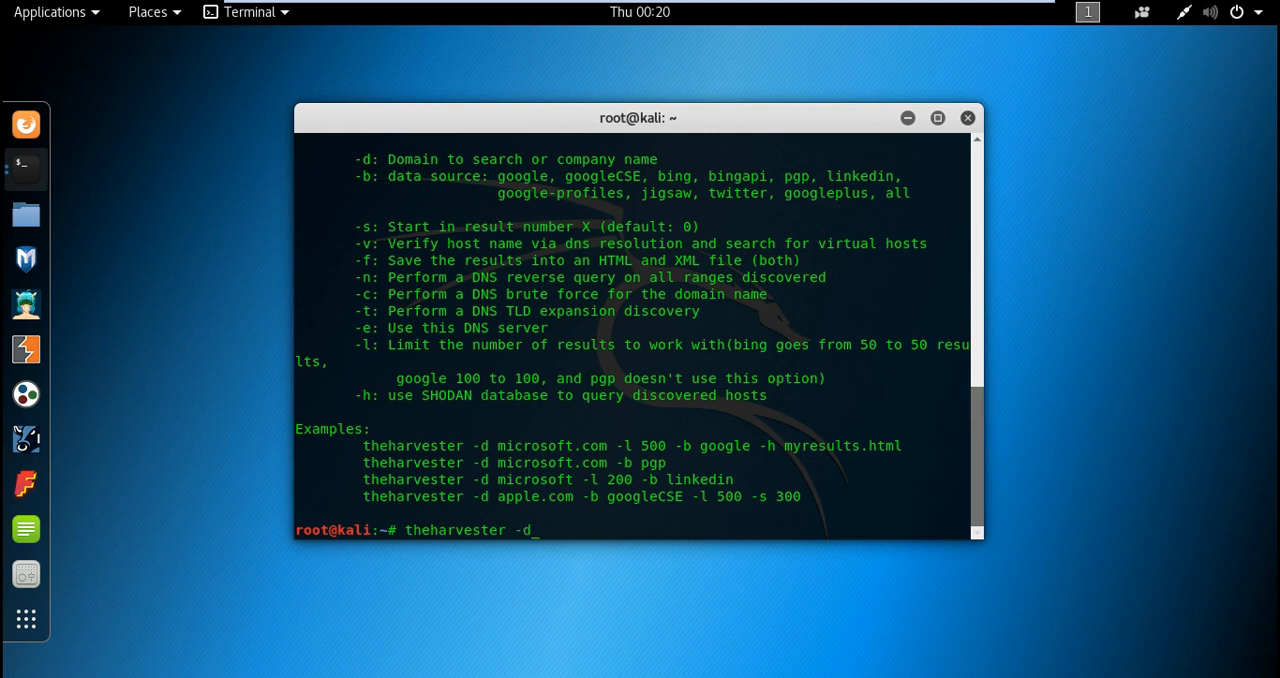
type("hakin9")
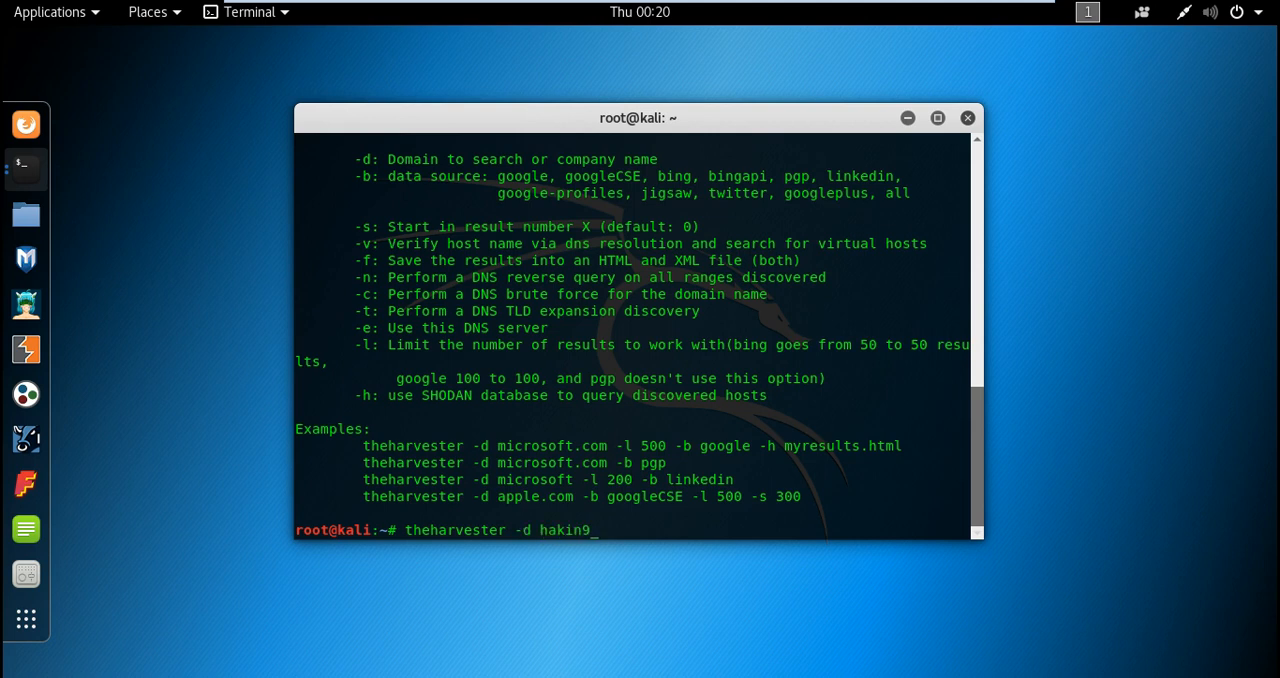
type(".org -")
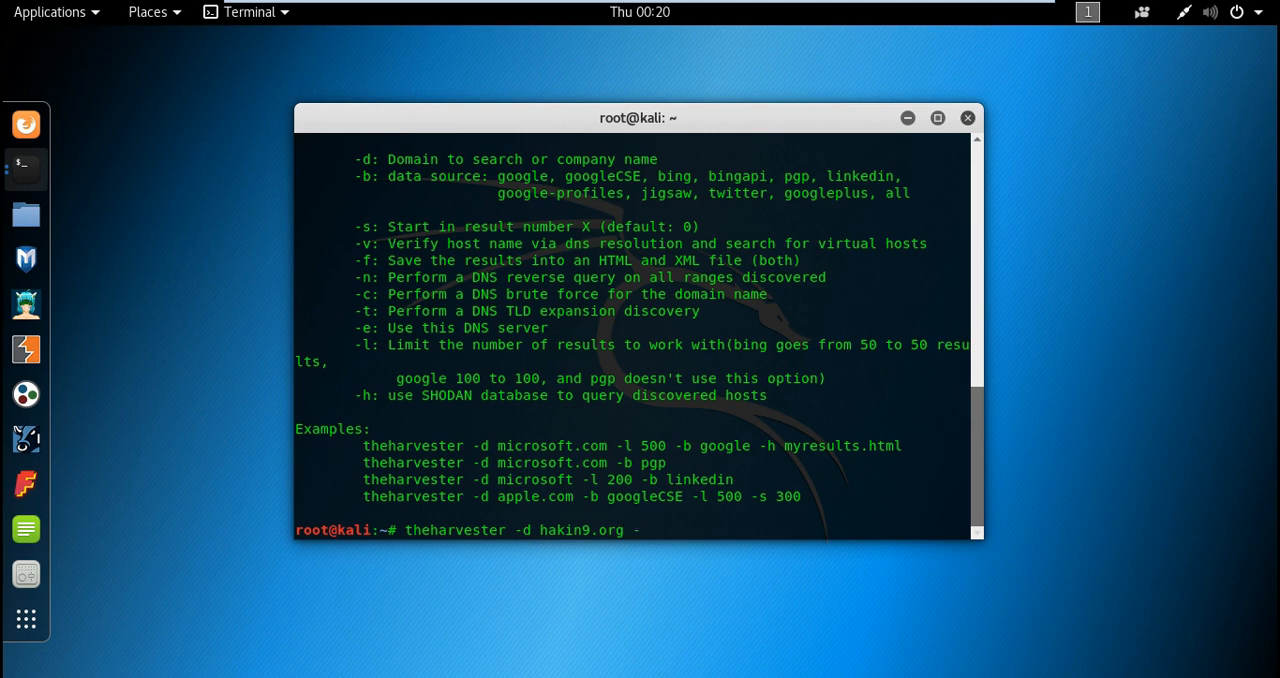
type("l")
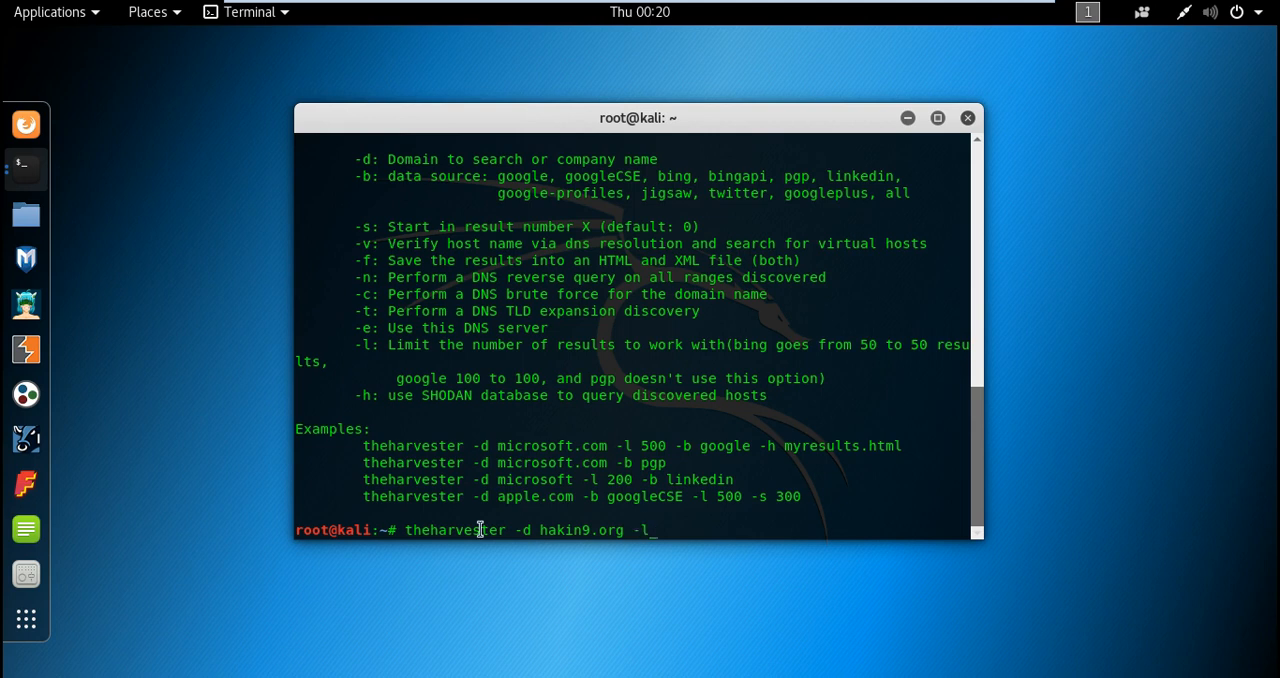
type("50")
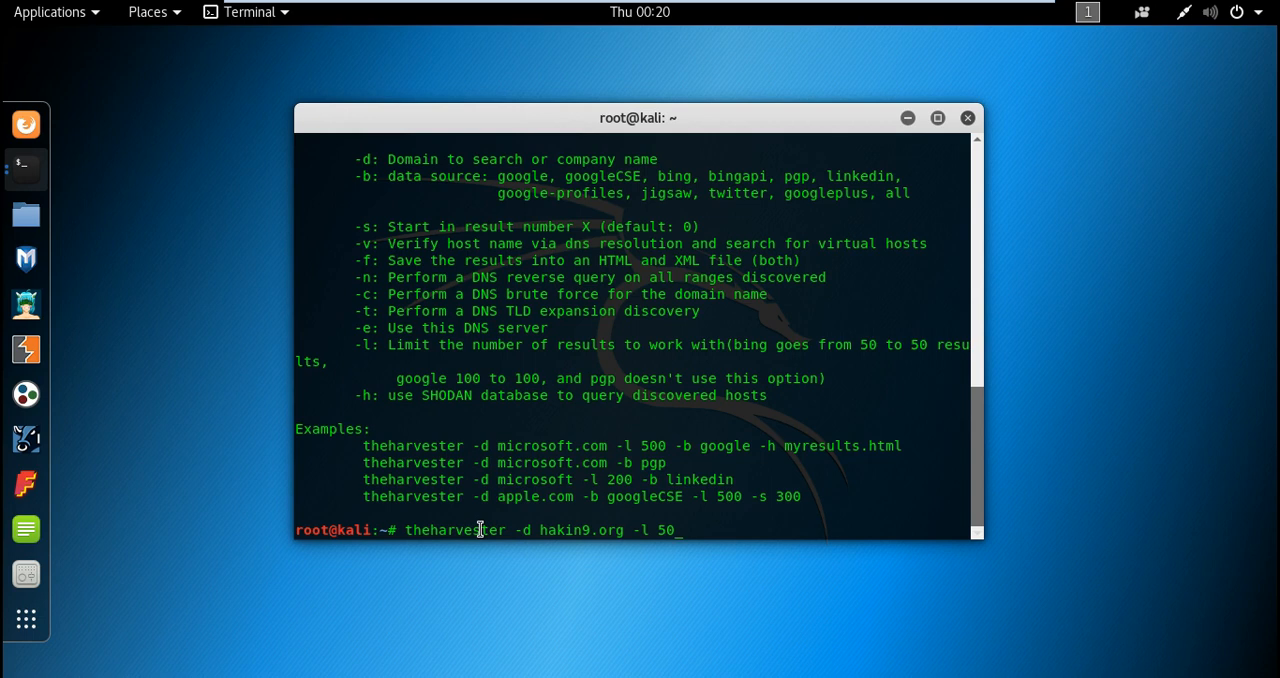
type("-b")
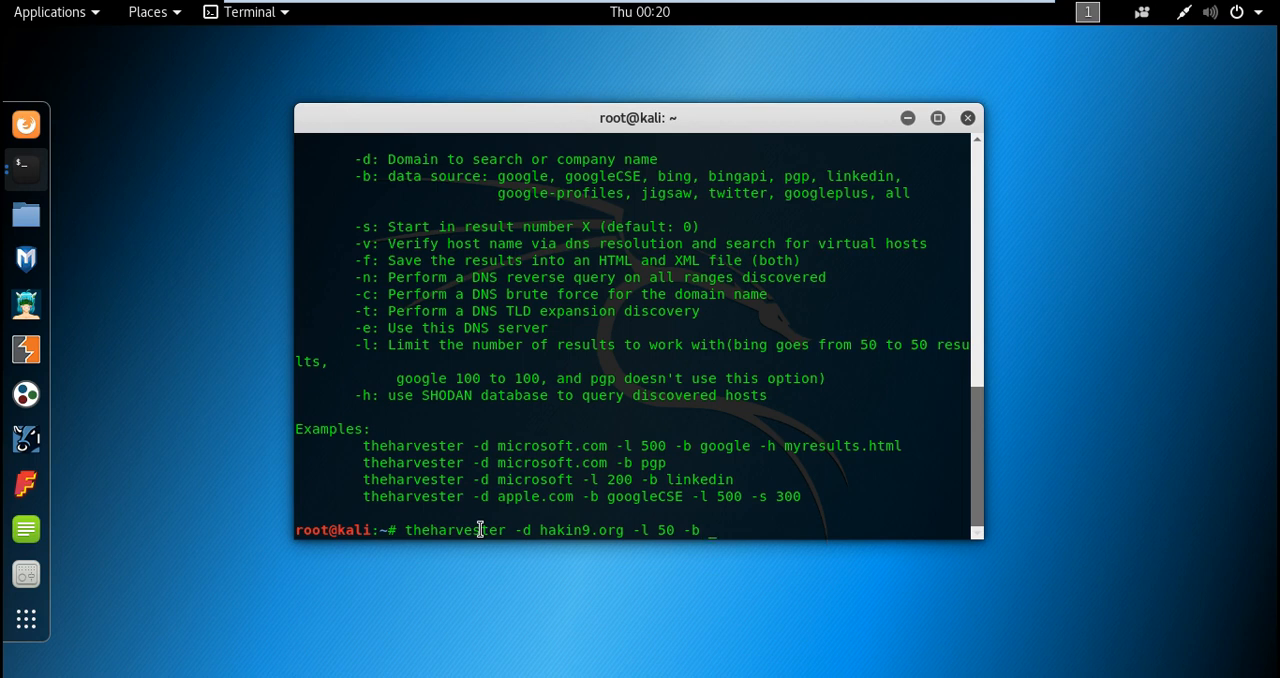
type("a")
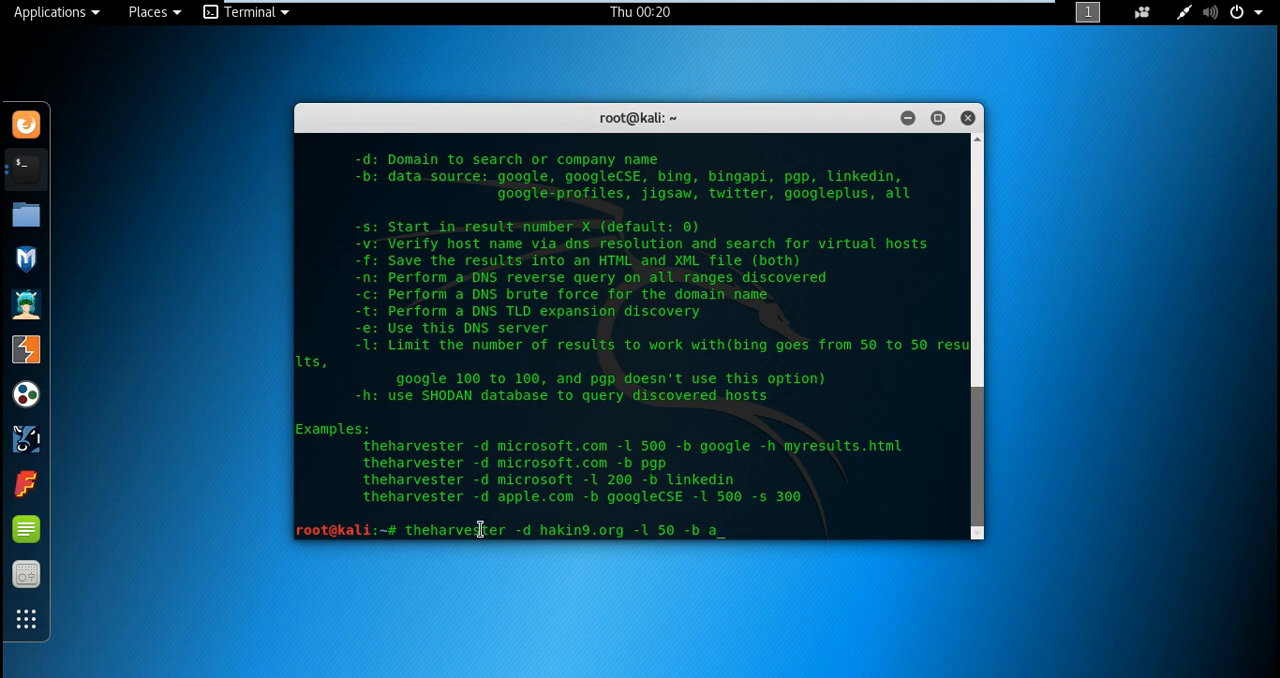
type("ll")
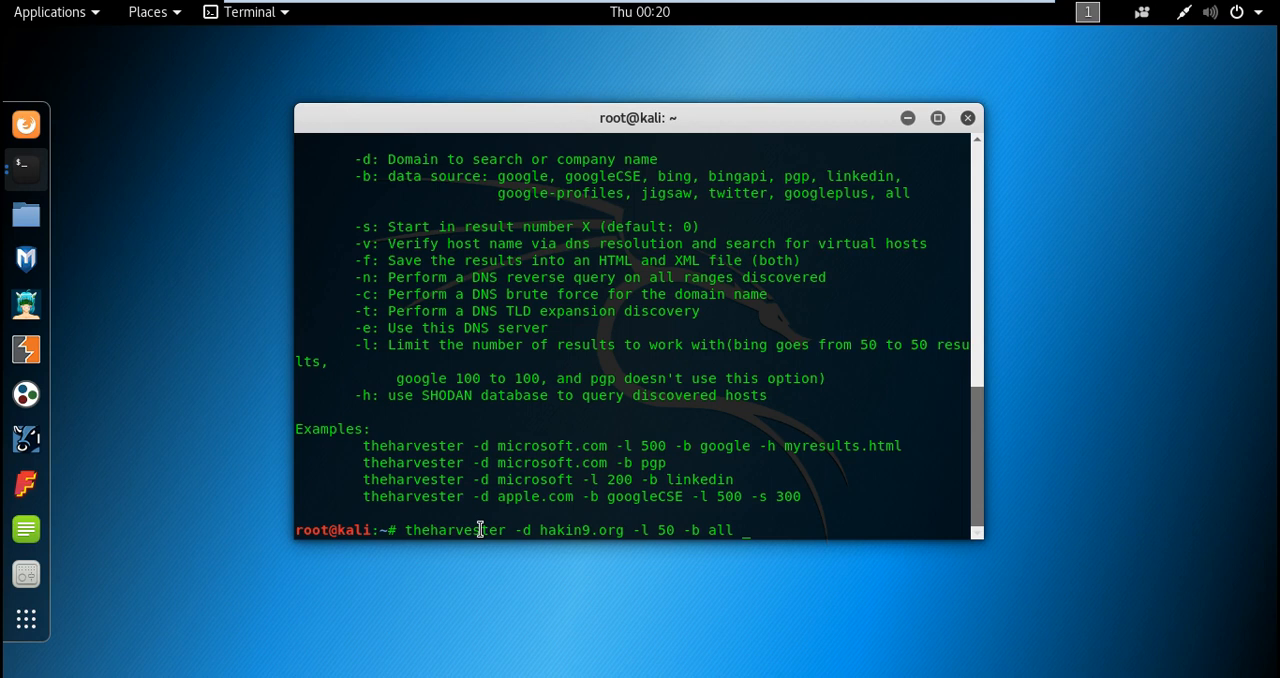
type("-h")
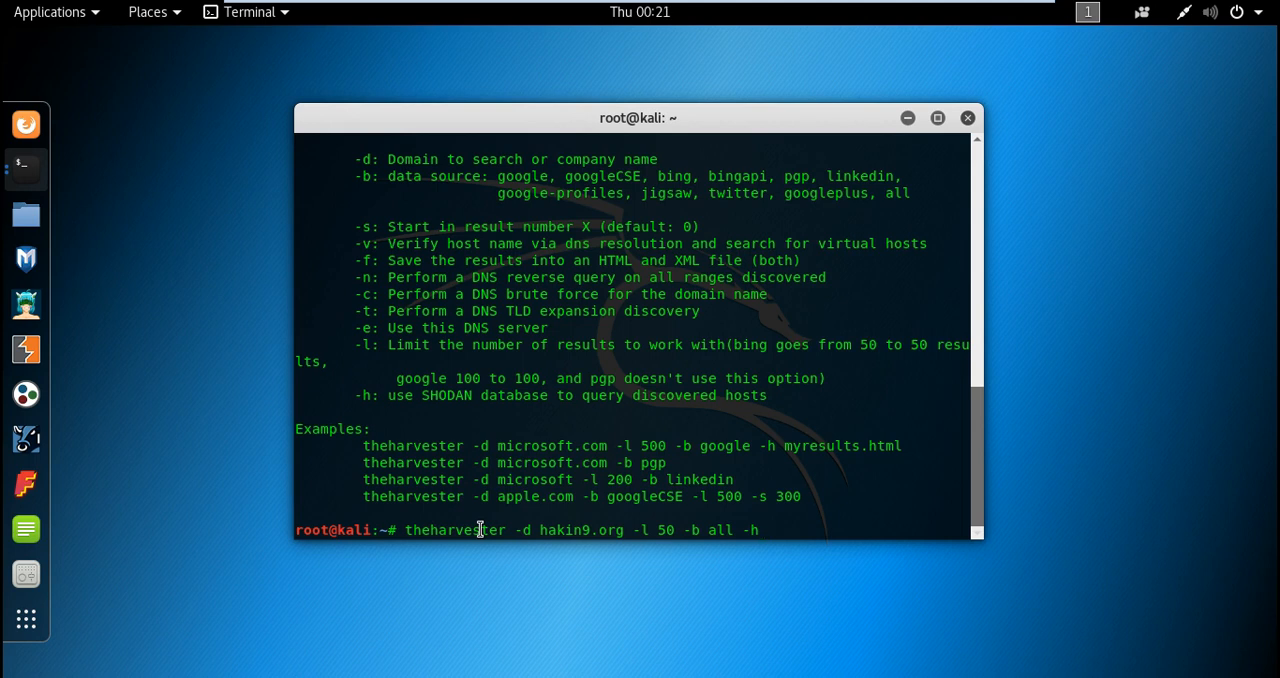
key("Return")
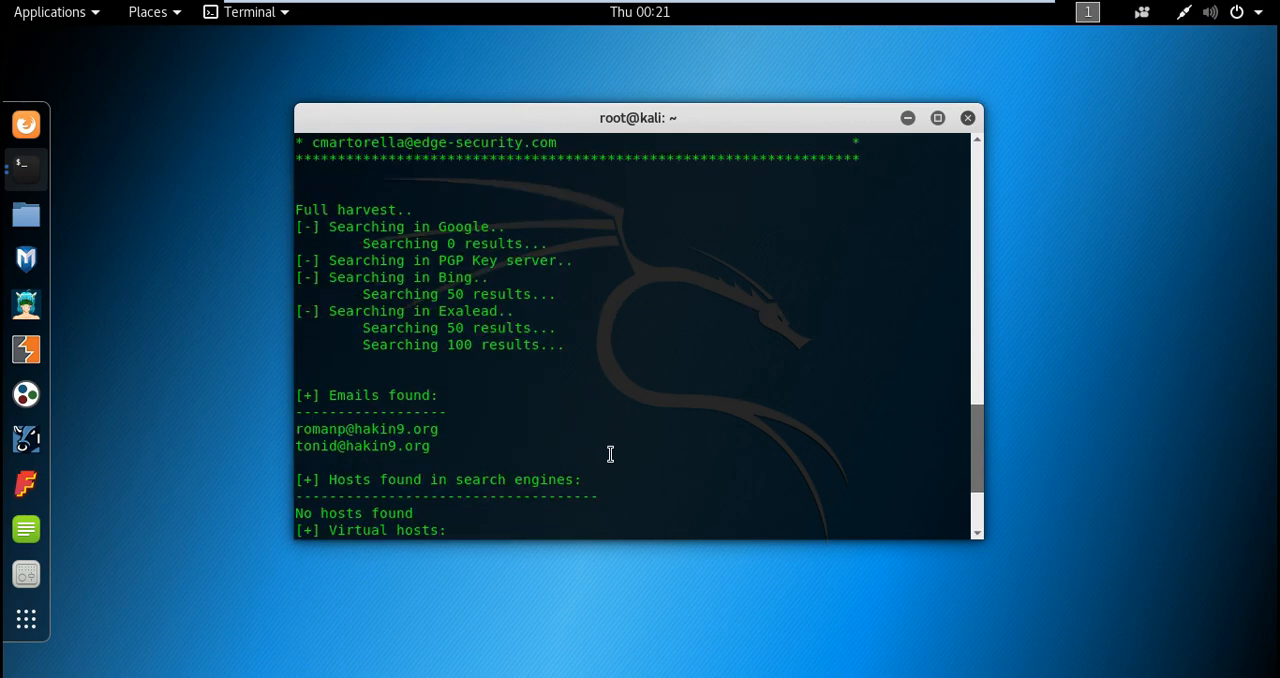
Step: Scroll the finished hakin9.org output to review the two emails, hosts and virtual hosts
scroll("down", 3)
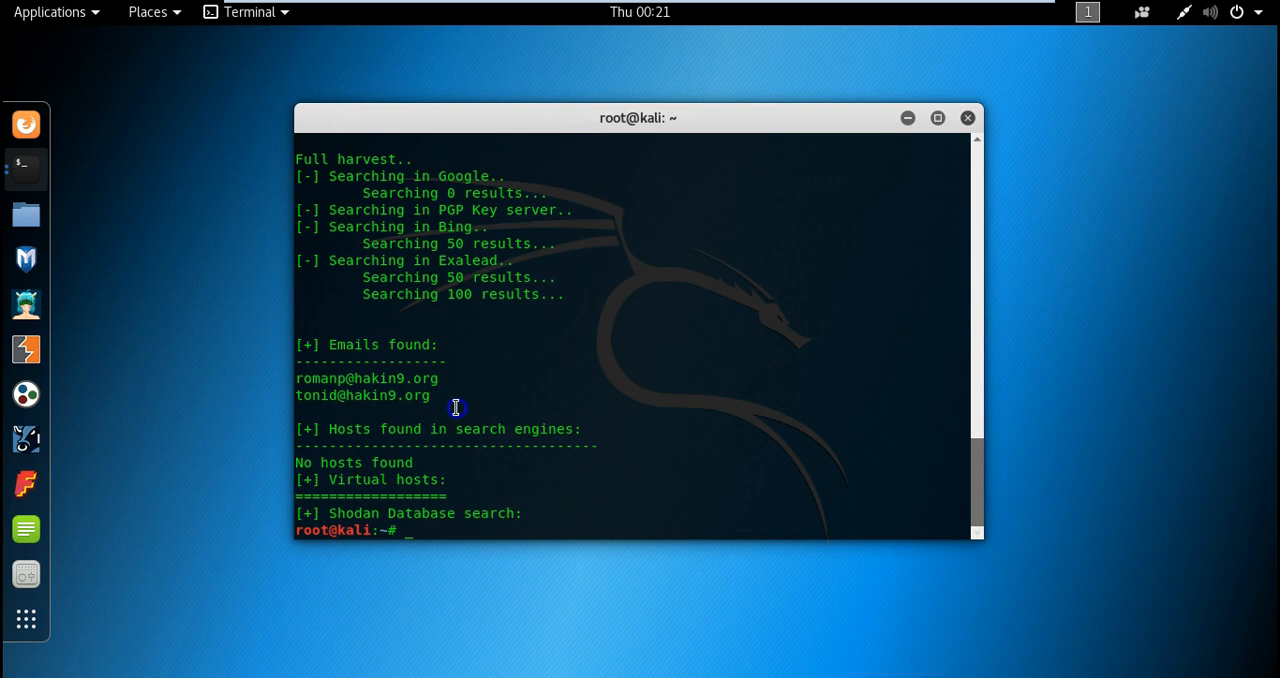
left_click_drag(296, 378, 430, 396)
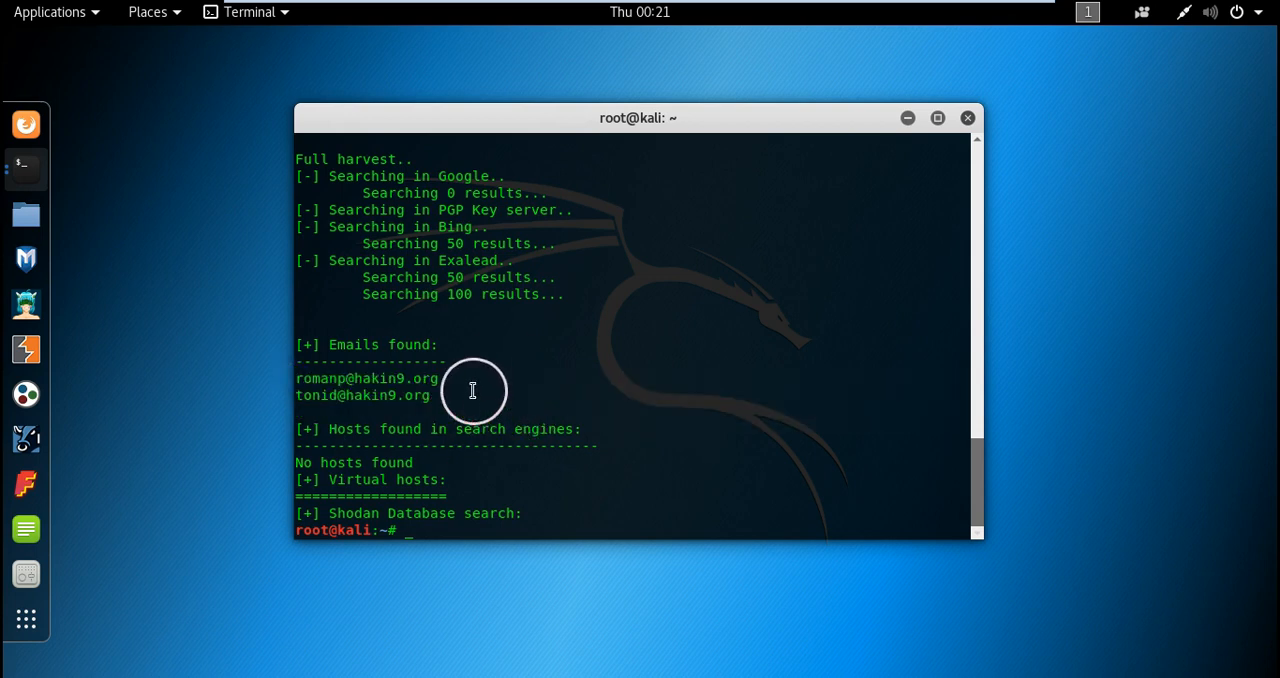
mouse_move(528, 476)
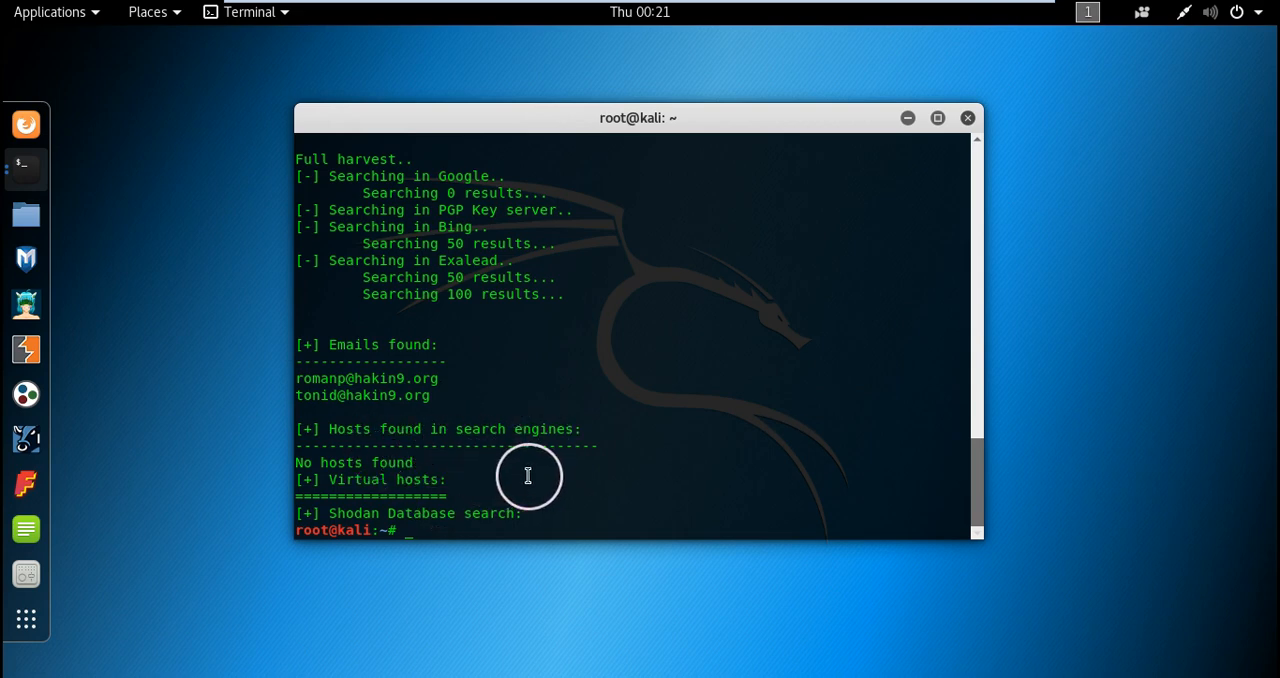
mouse_move(340, 516)
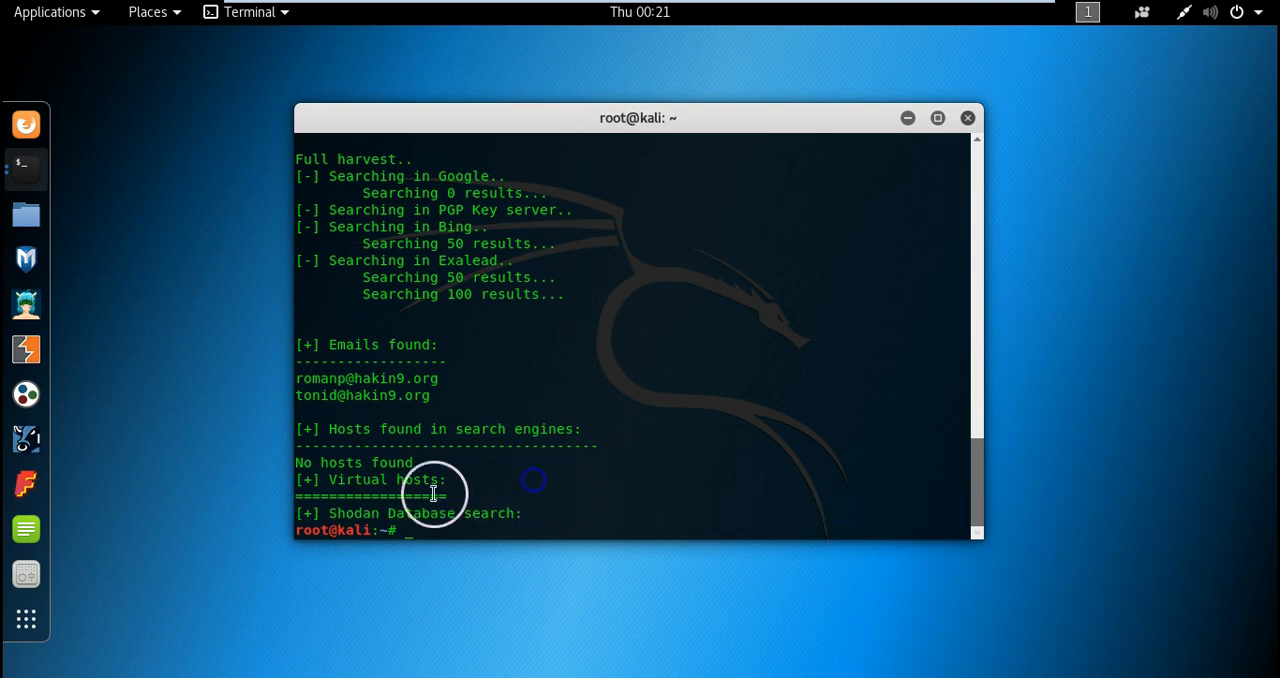
mouse_move(600, 508)
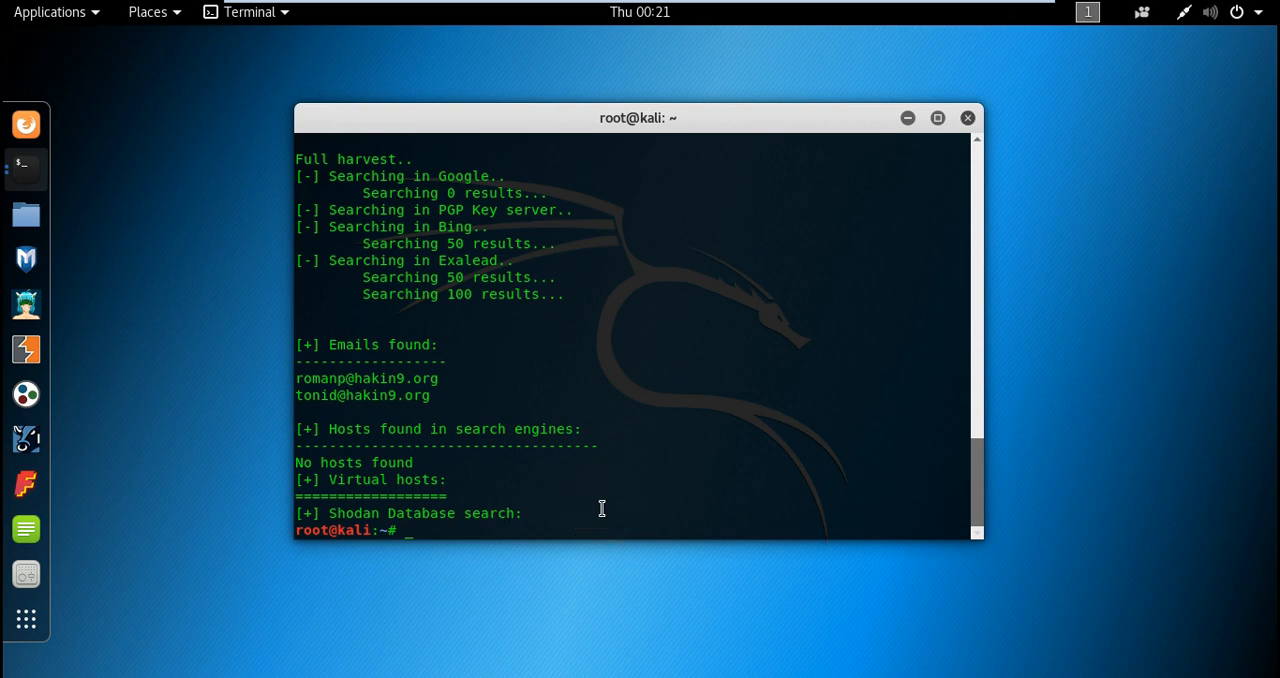
Step: Rerun the hakin9.org harvest with a higher -l limit, now returning four email addresses
type("theharvester -d hakin9.org -l 50 -b all -h")
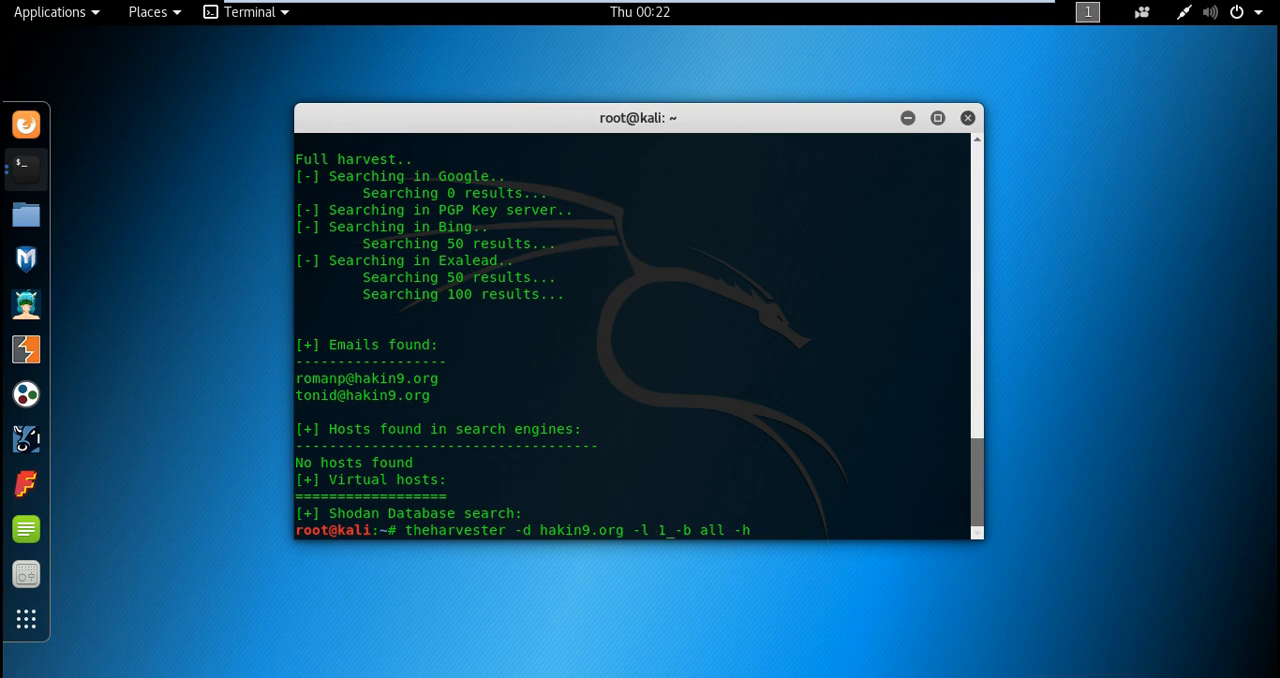
key("Return")
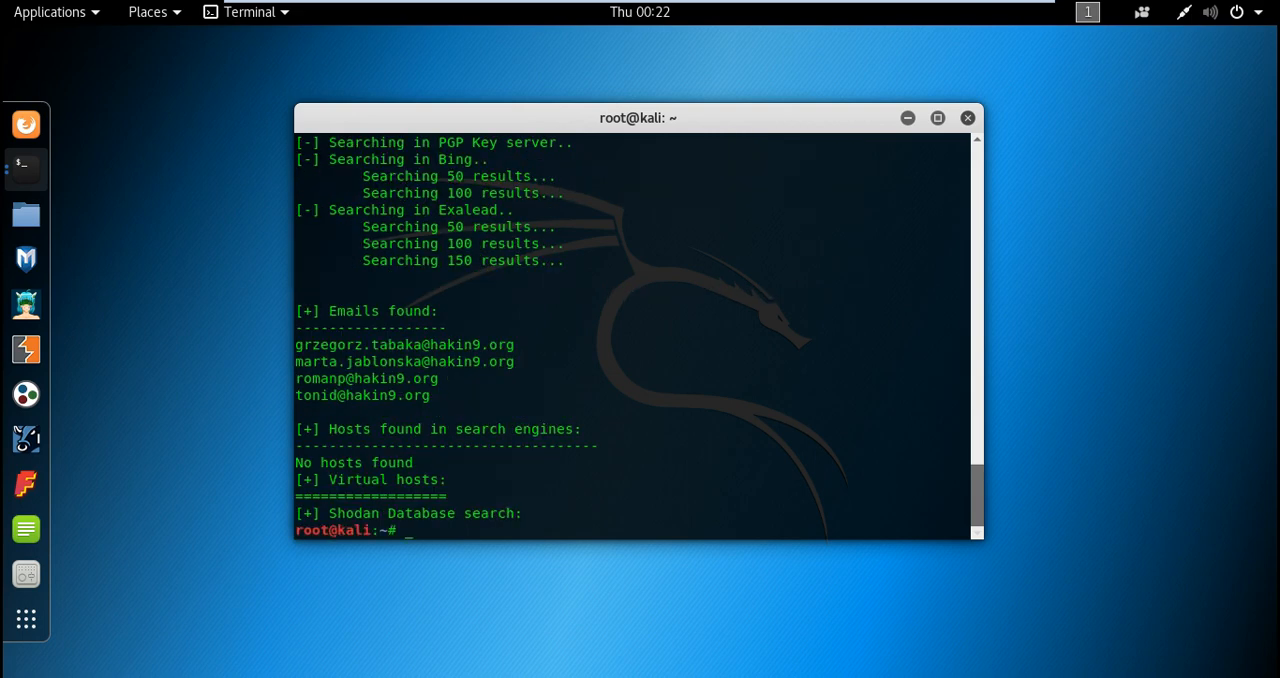
mouse_move(596, 504)
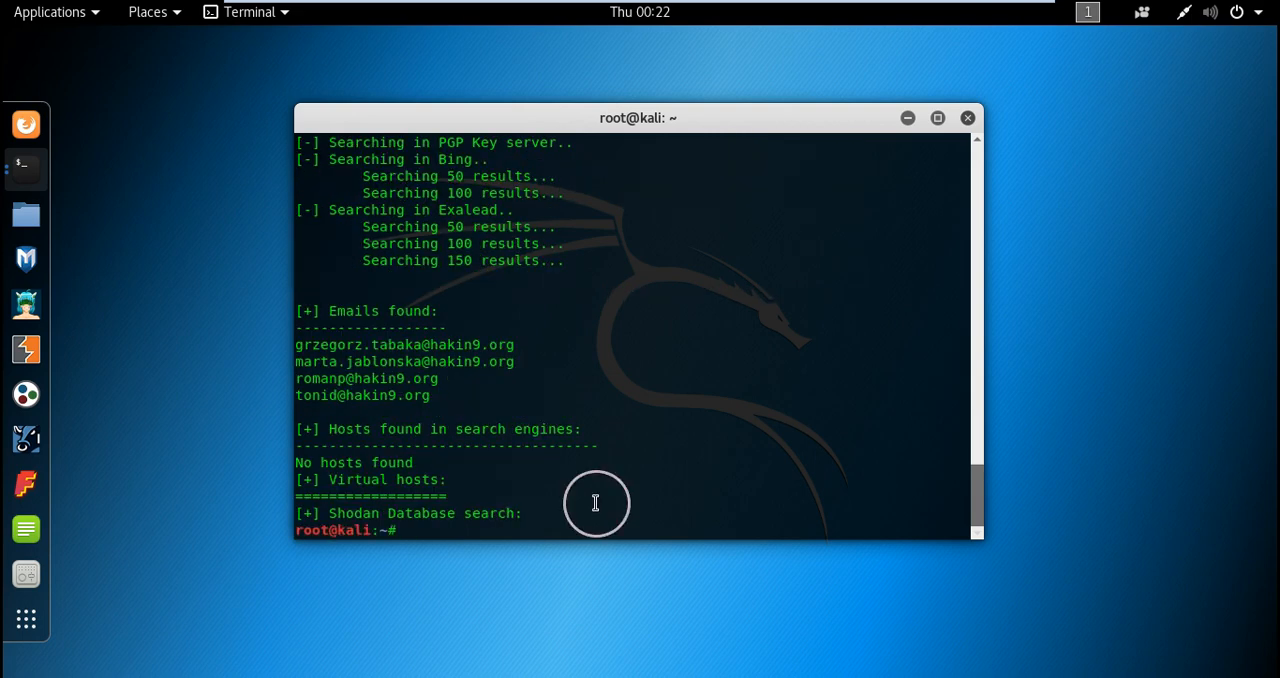
mouse_move(476, 388)
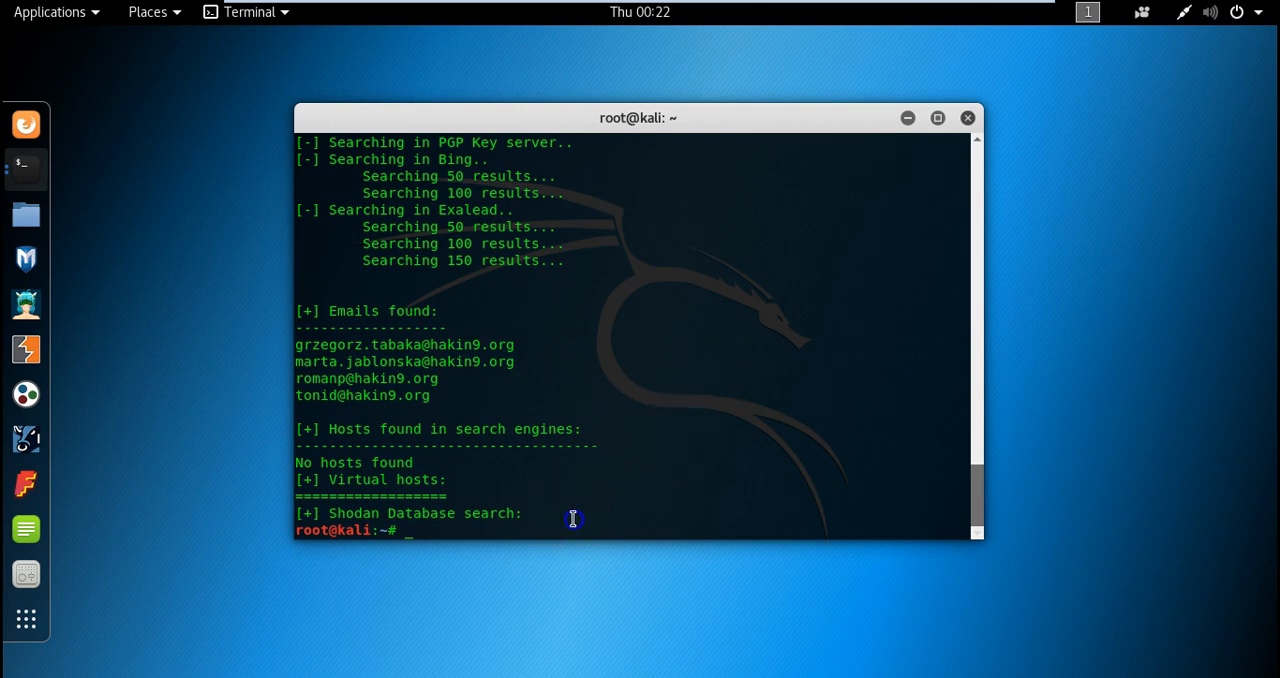
mouse_move(576, 528)
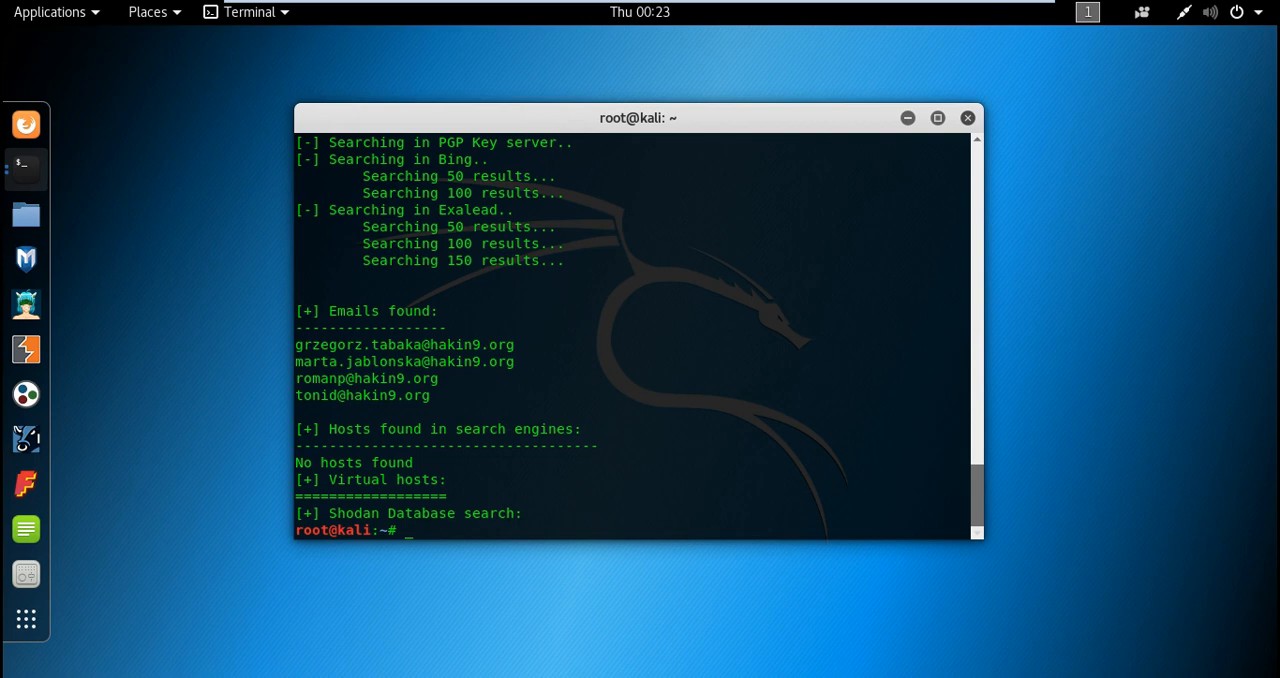
Step: Run theharvester -d grayhat.in -l 100 -b all -h against the grayhat.in domain
type("theharvester -d hakin9.org -l 100 -b all -h")
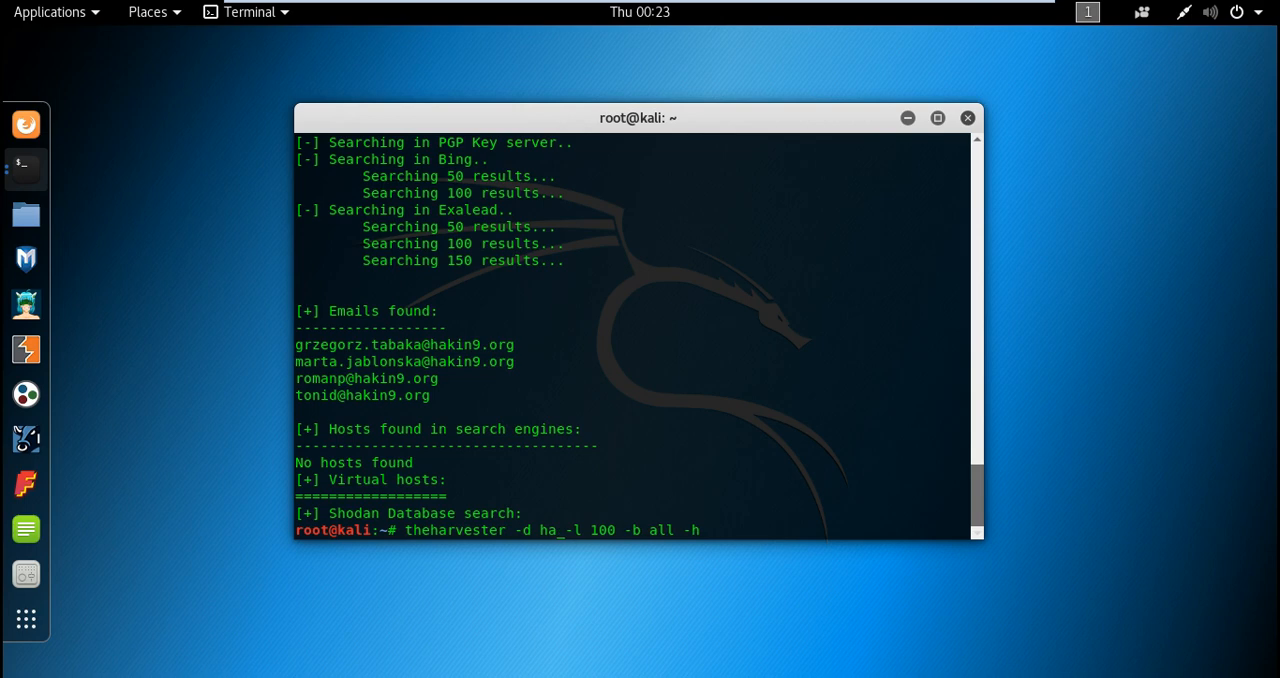
type("gray")
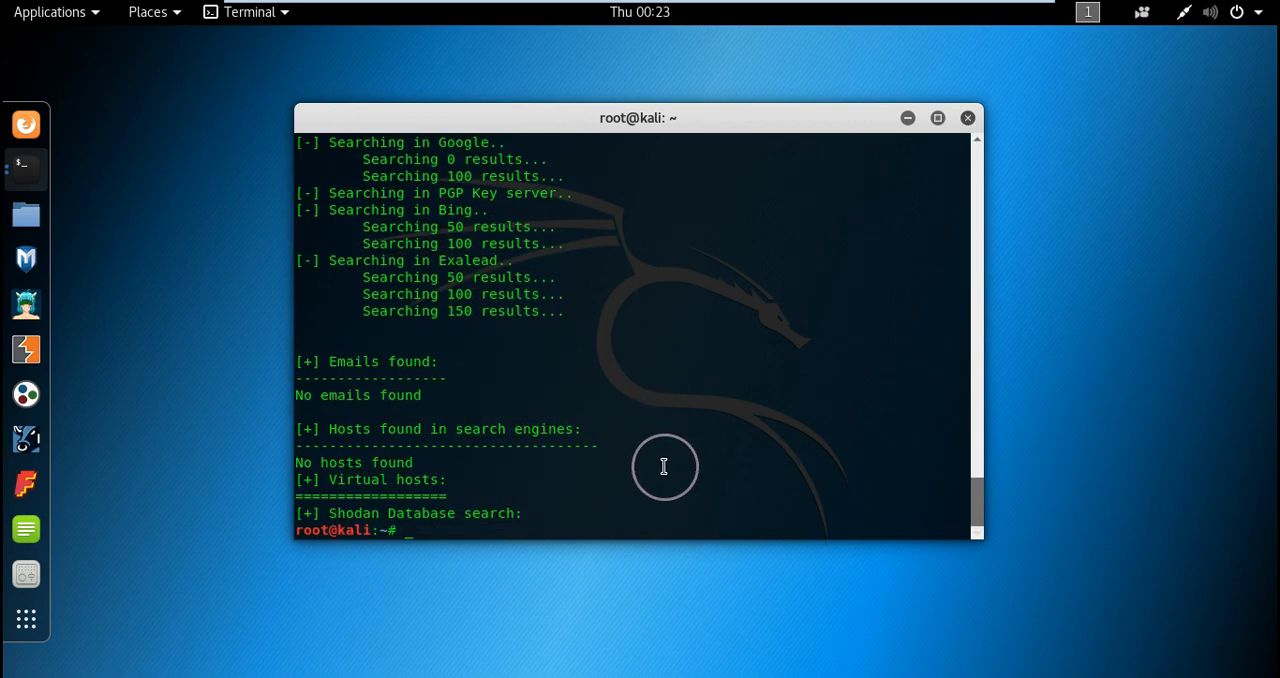
type("theharvester -d grayhat.in -l 100 -b all -h")
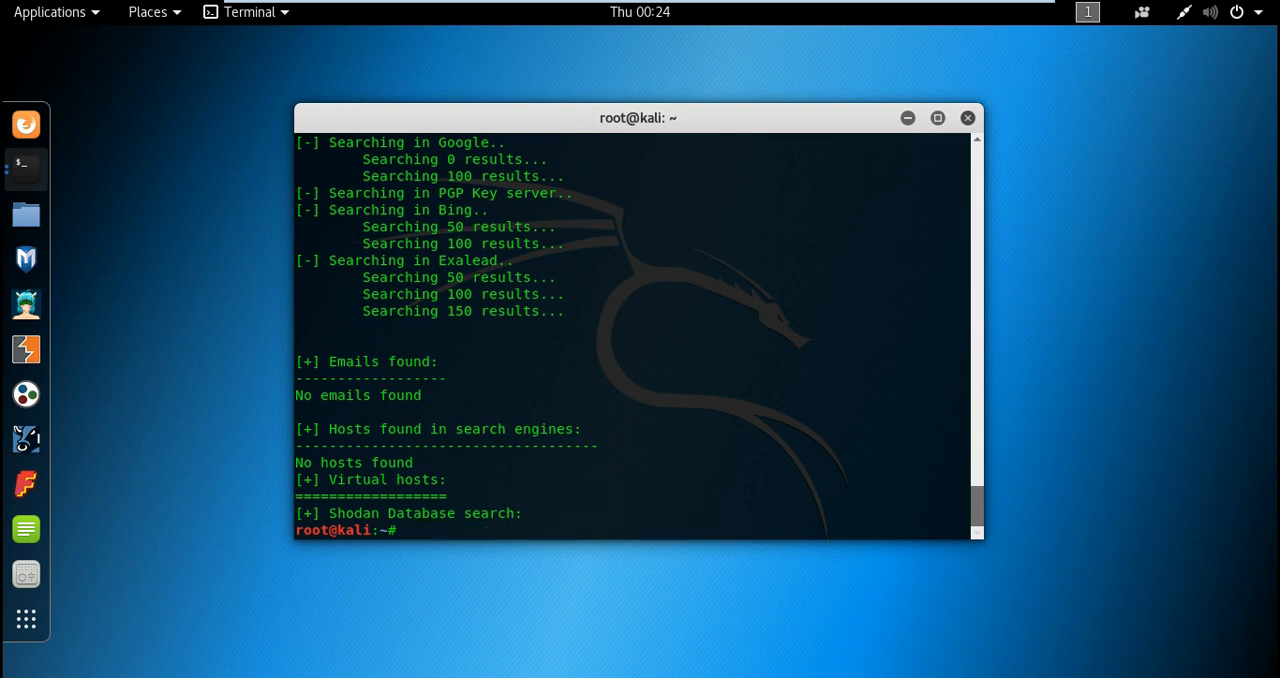
Step: Run the same 100-result all-source harvest against apple.com
type("theharvester -d grayhat.in -l 100 -b all -h")
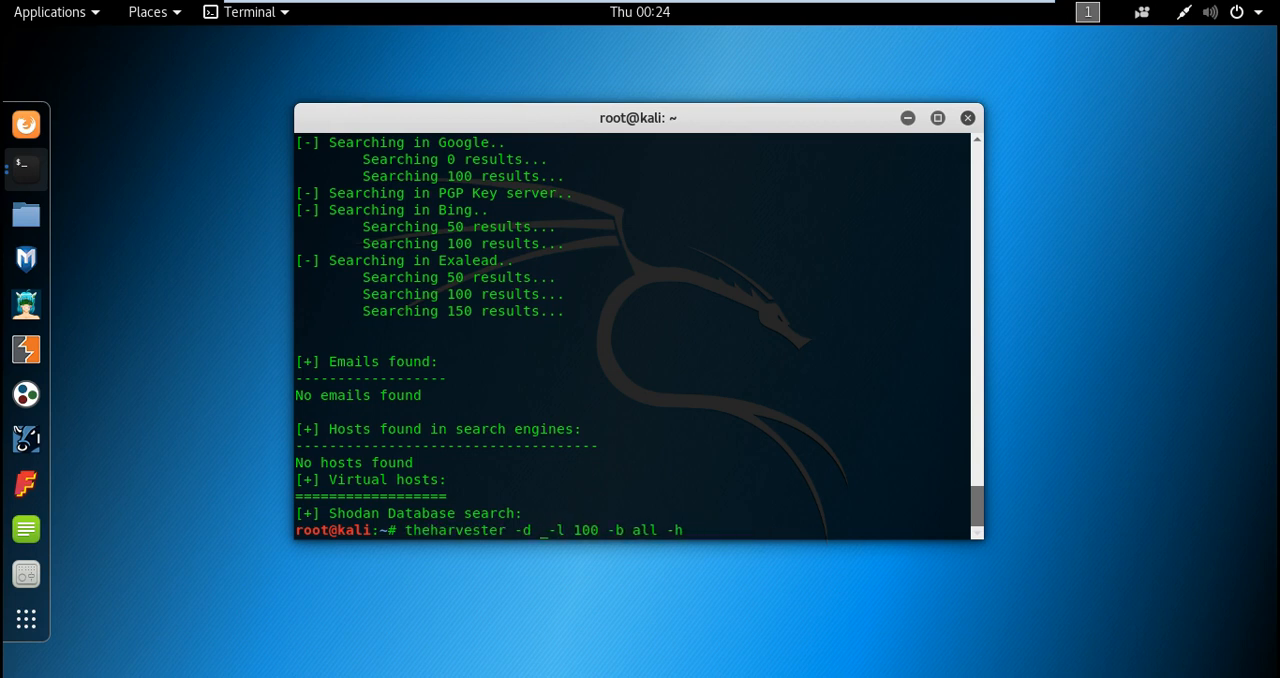
type("apple")
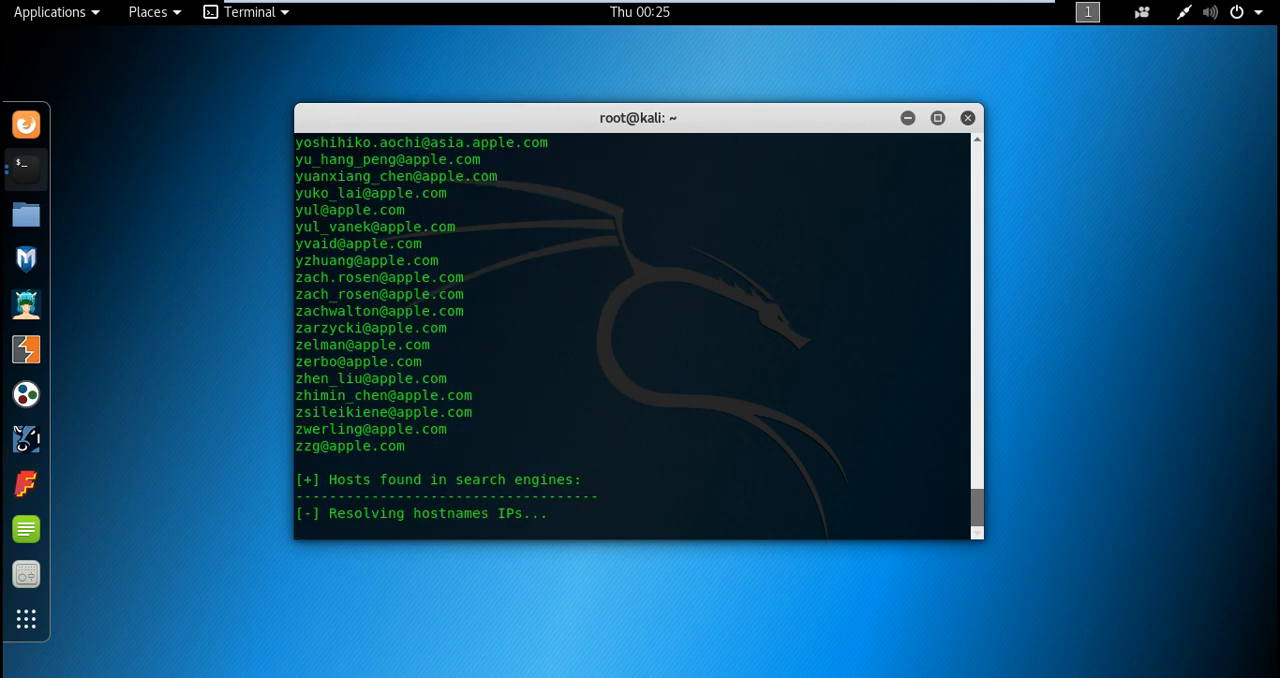
mouse_move(516, 448)
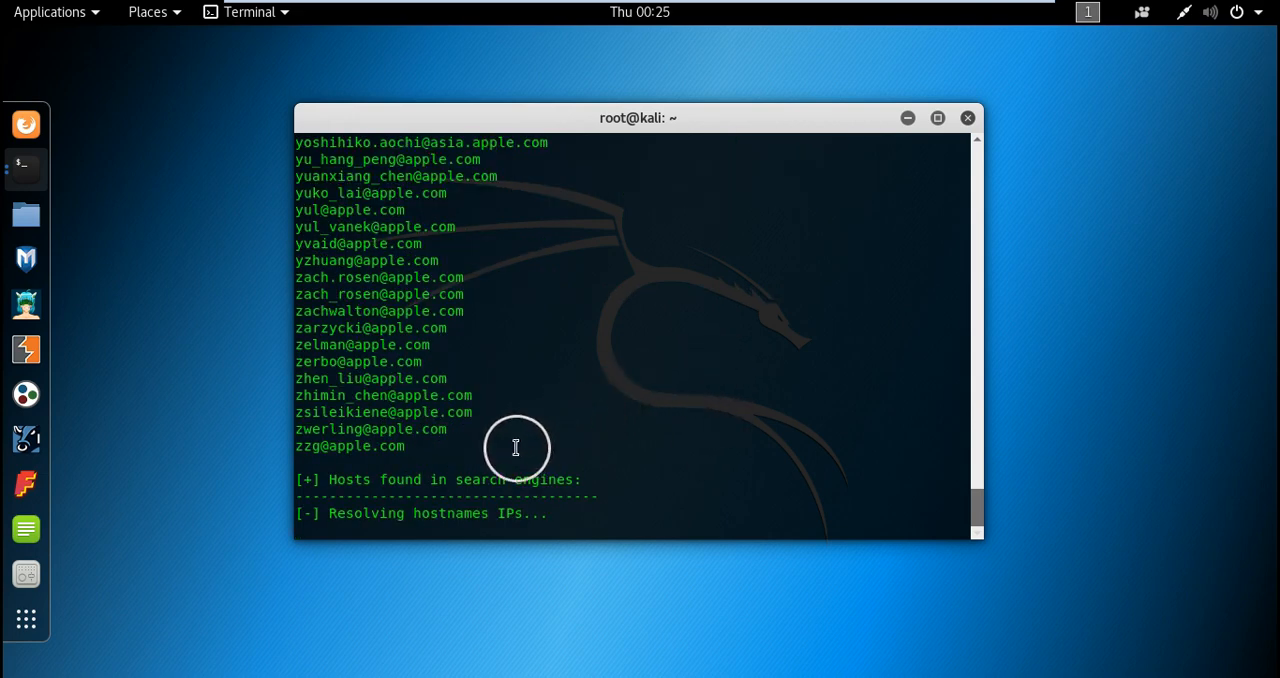
Step: Browse the apple.com email list via the scrollbar, then return to the resolving hosts
left_click_drag(330, 252, 404, 446)
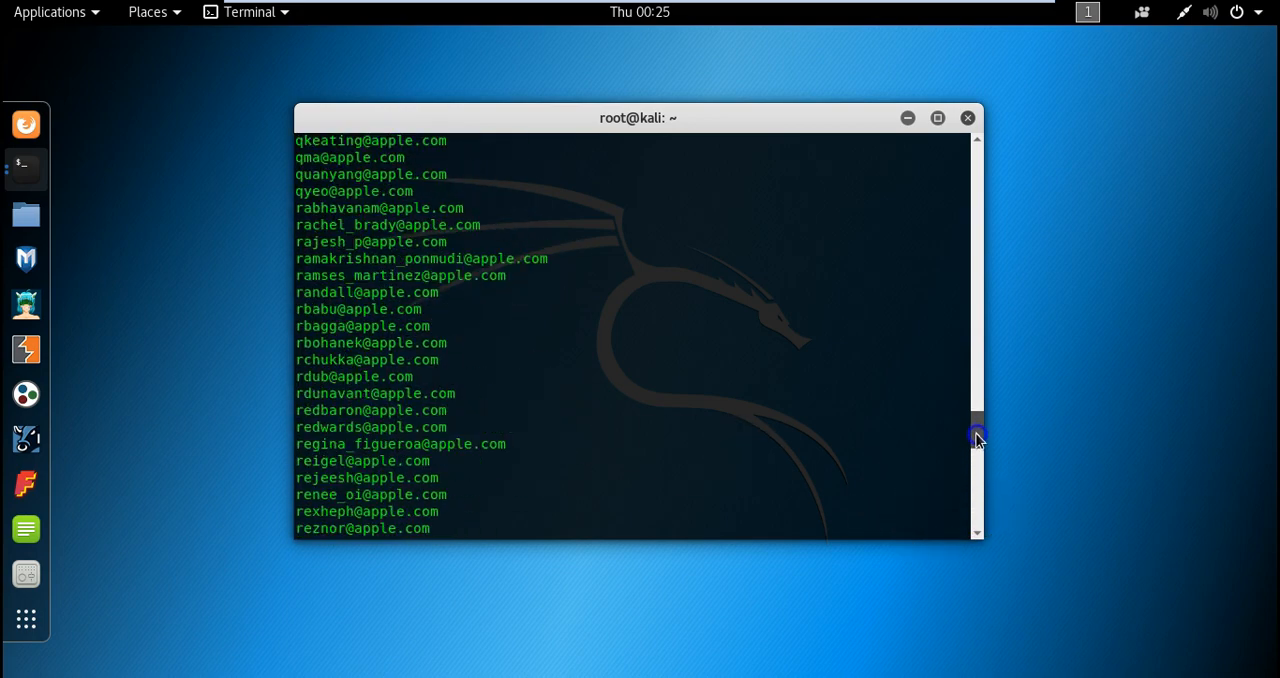
left_click_drag(976, 440, 976, 280)
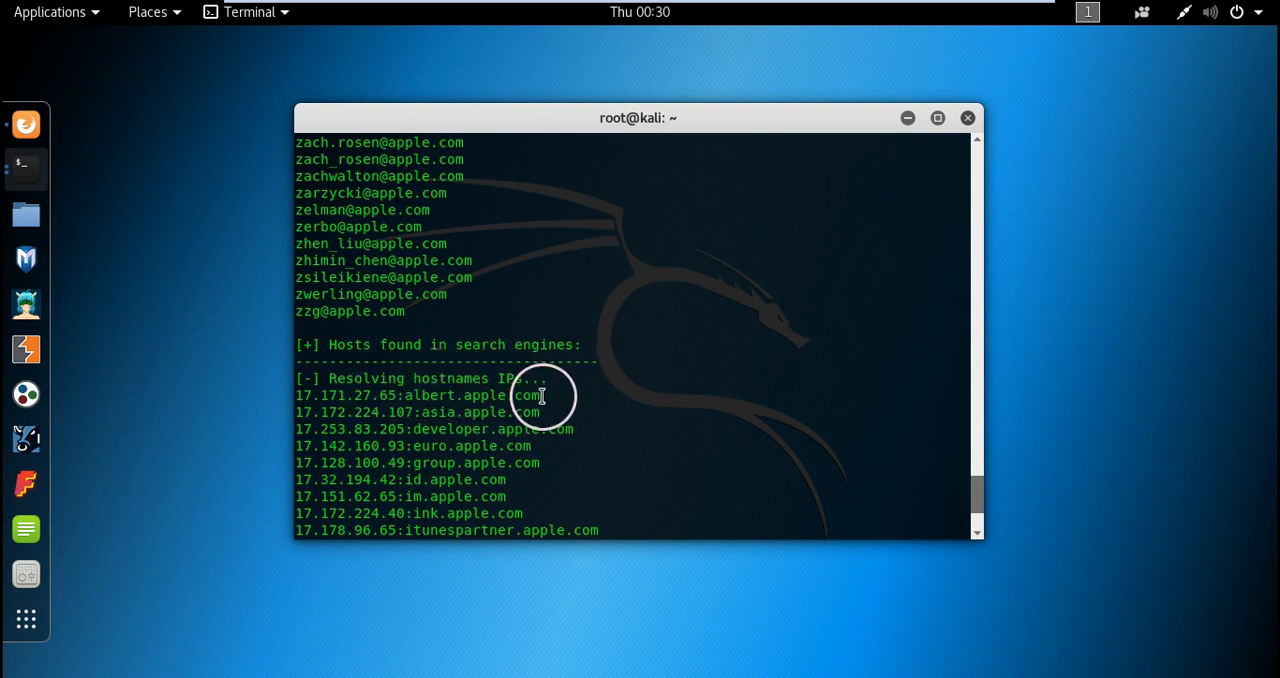
Step: Scroll through apple.com's resolved hosts, itunes virtual host and empty Shodan lookups
scroll("down", 3)
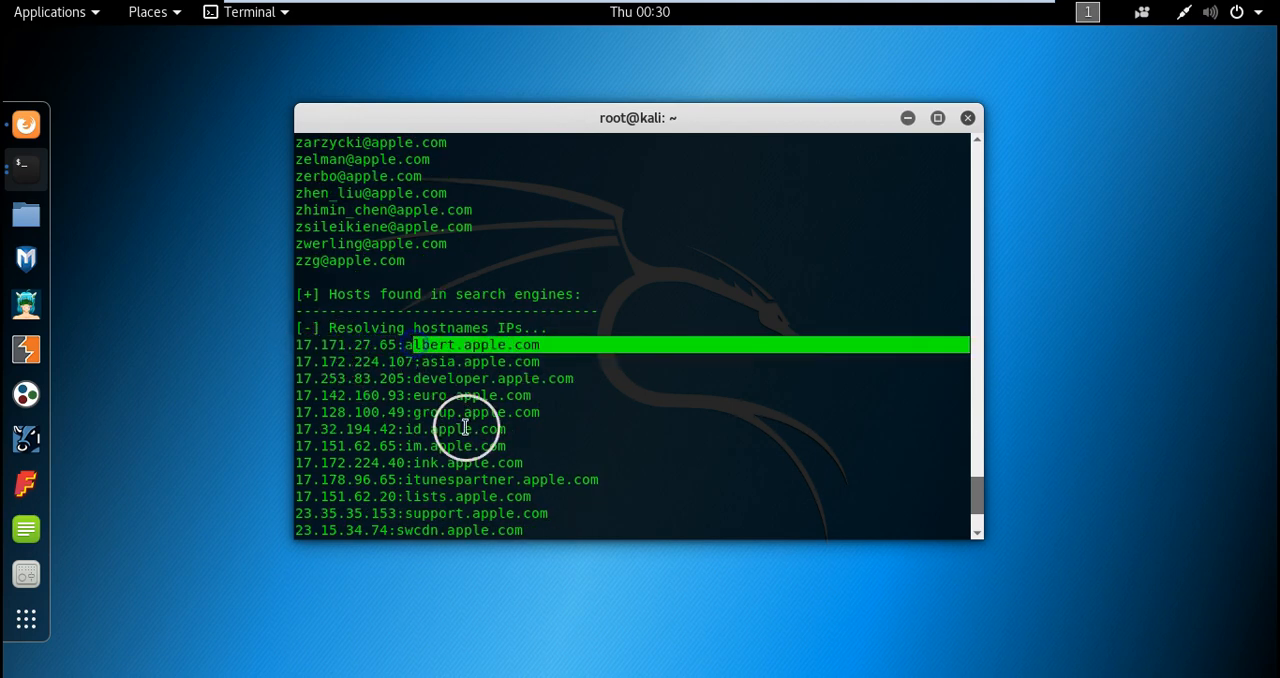
scroll("down", 3)
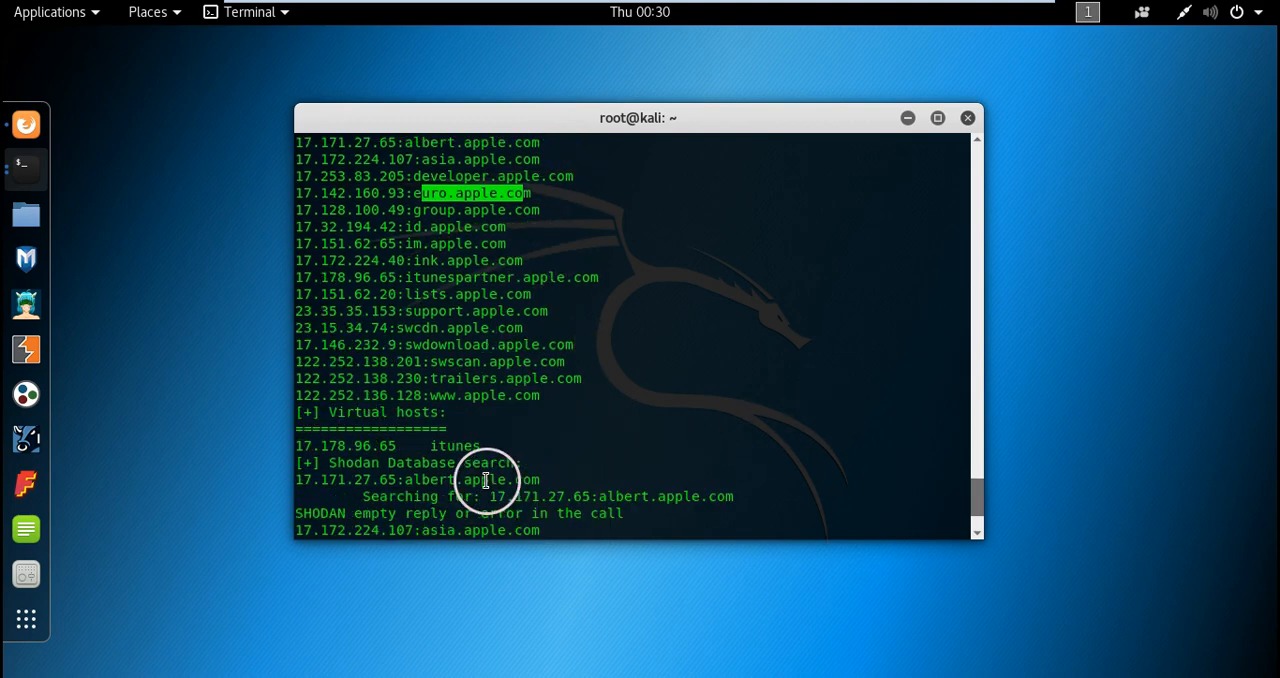
scroll("down", 3)
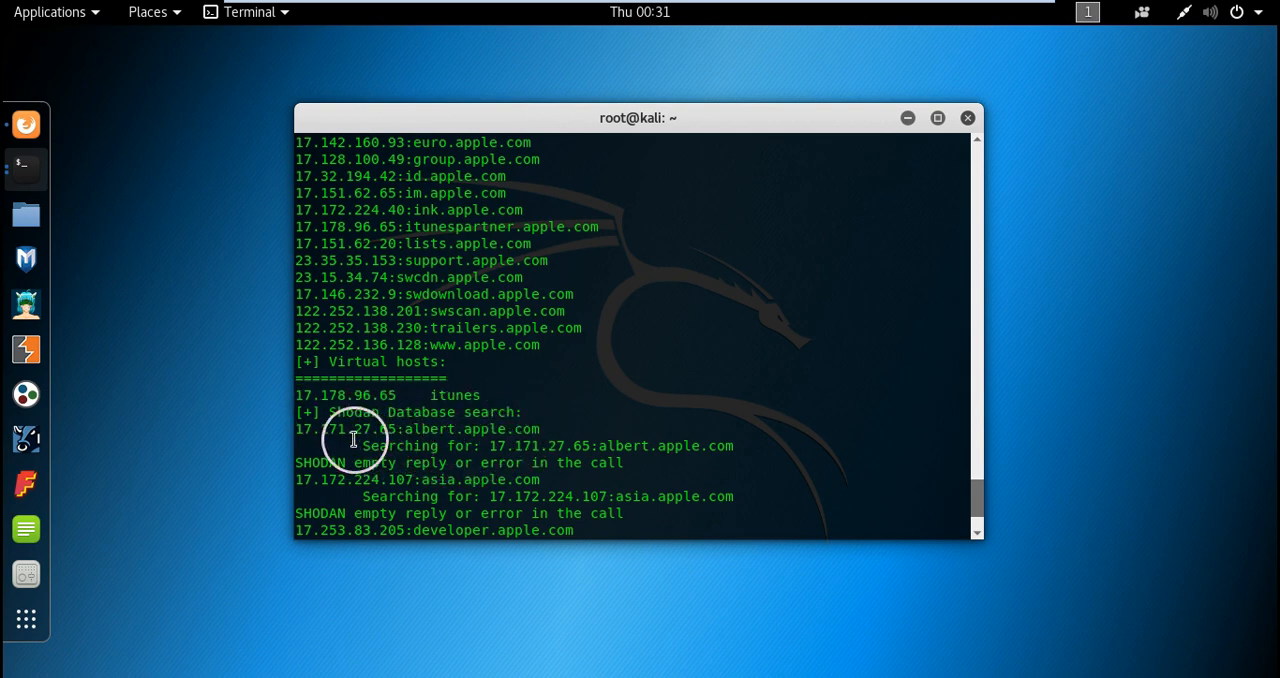
scroll("down", 3)
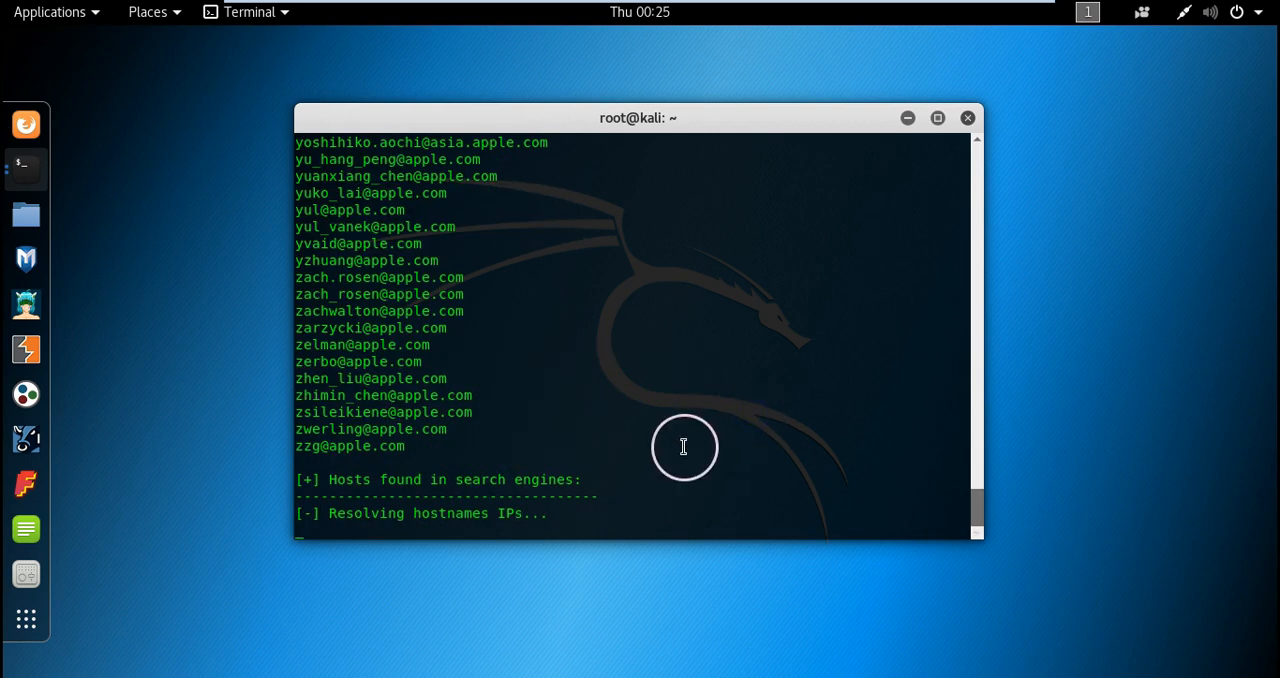
mouse_move(684, 446)
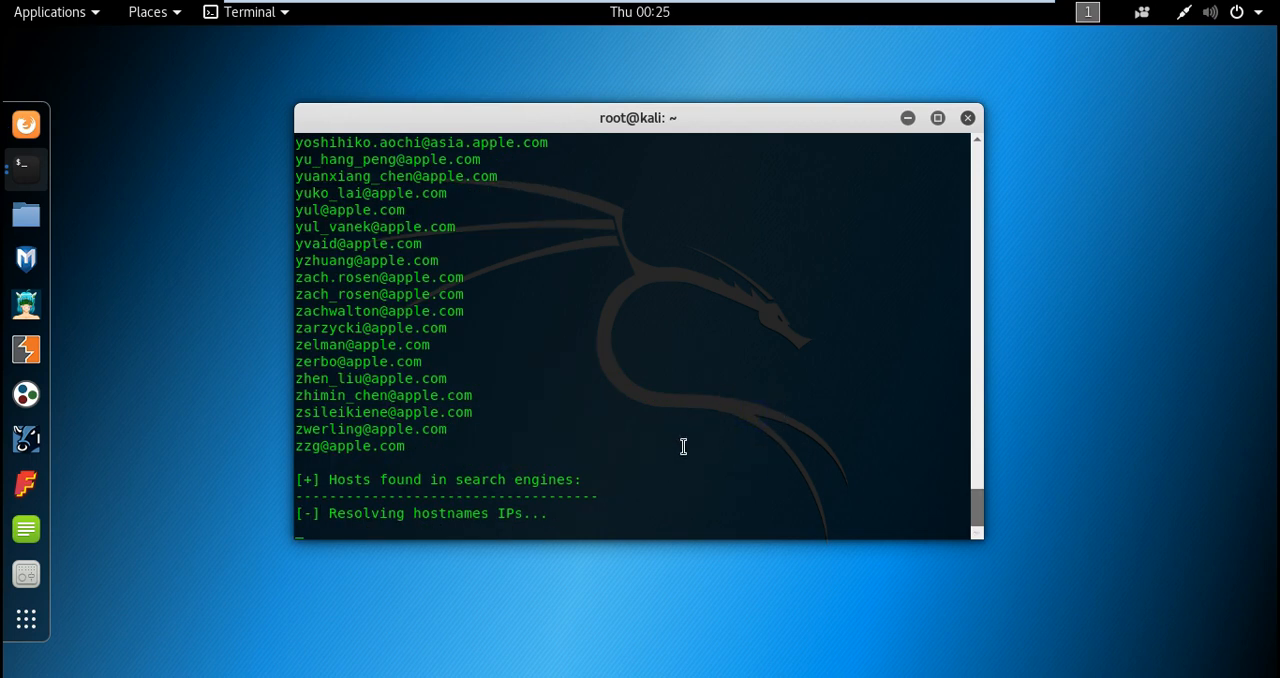